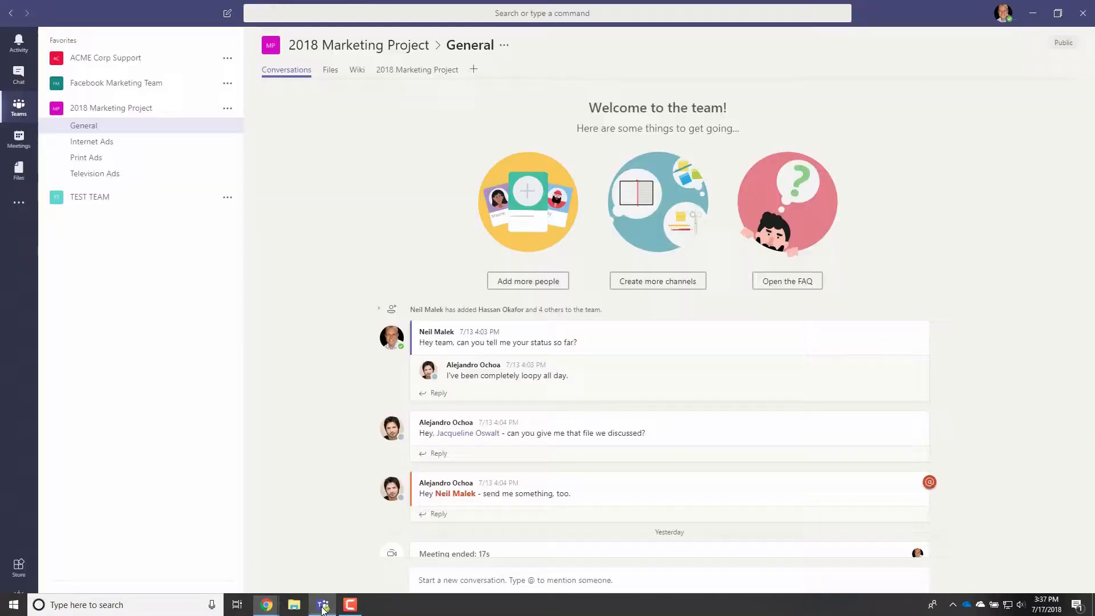
mouse_move(227, 108)
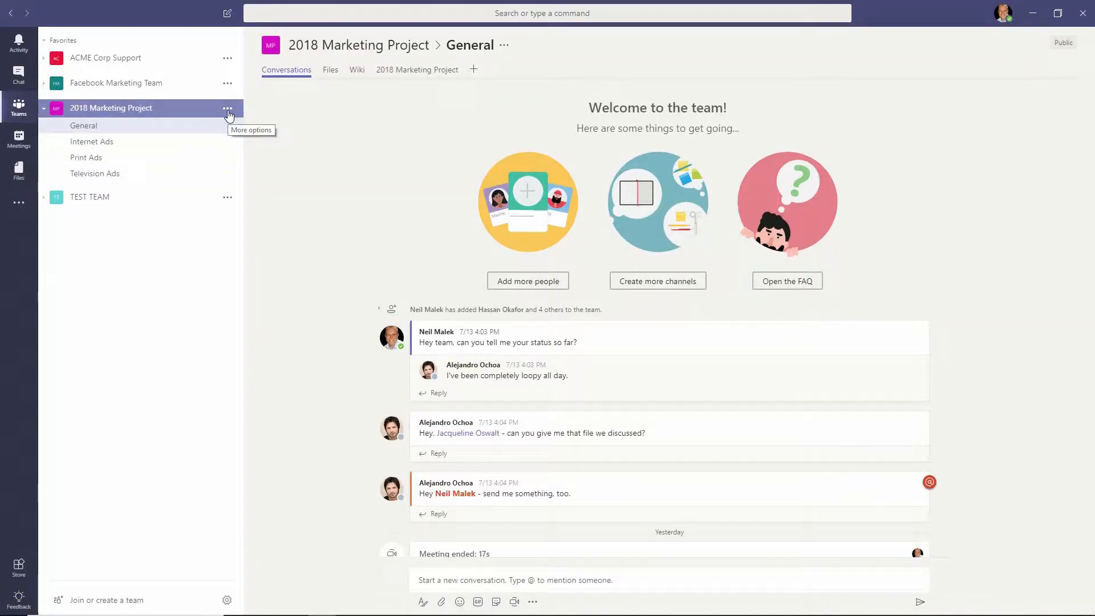
- Show the More options menu for the 2018 Marketing Project team in the sidebar
click(227, 108)
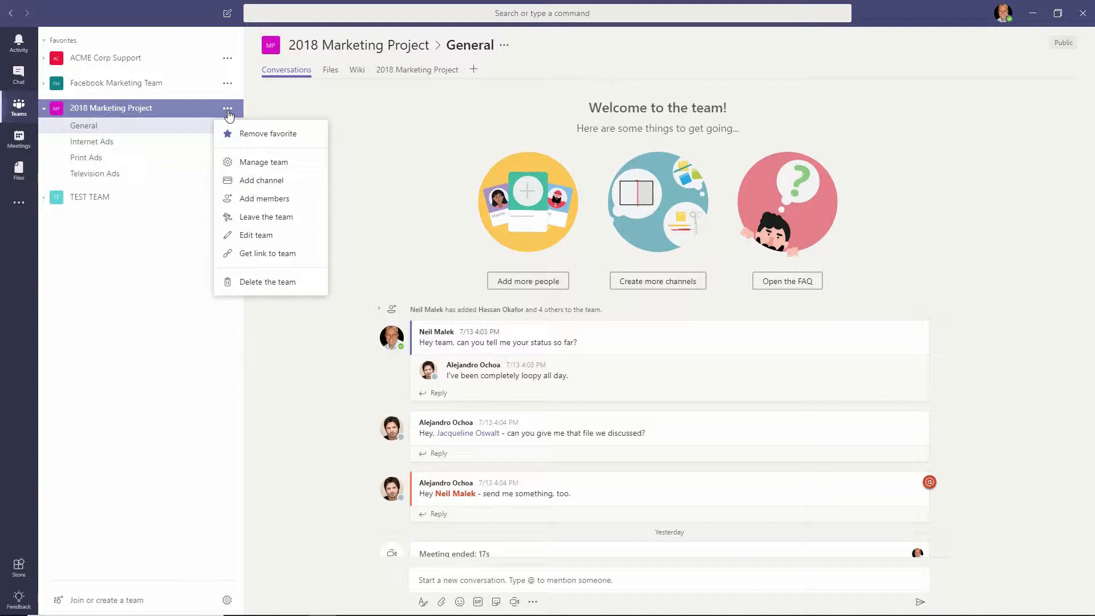
mouse_move(271, 198)
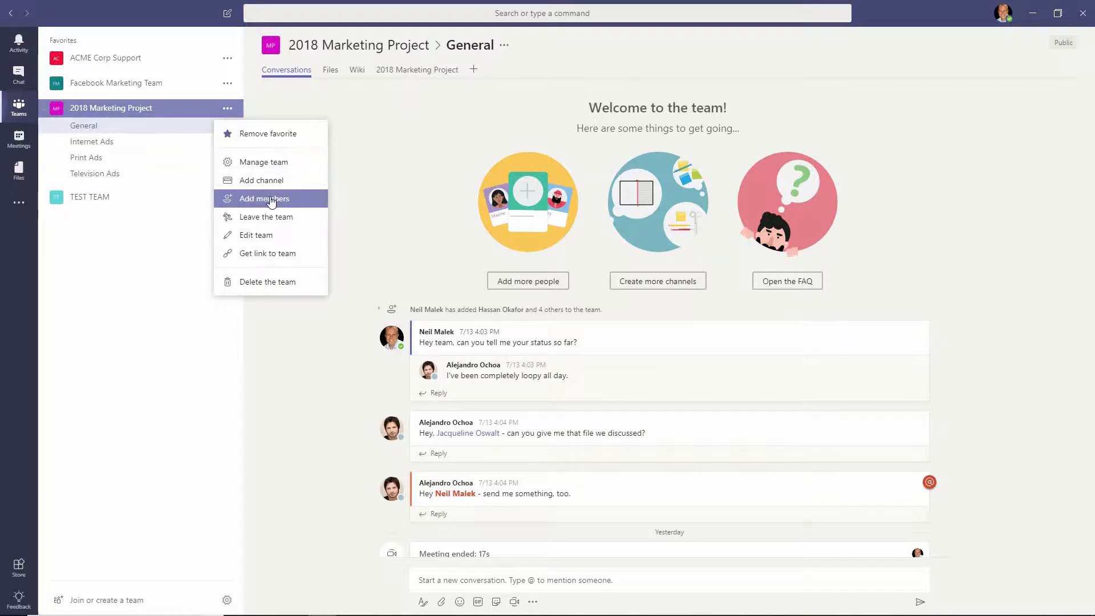
- Open Add members for 2018 Marketing Project and begin entering the guest address 'tom.'
click(265, 199)
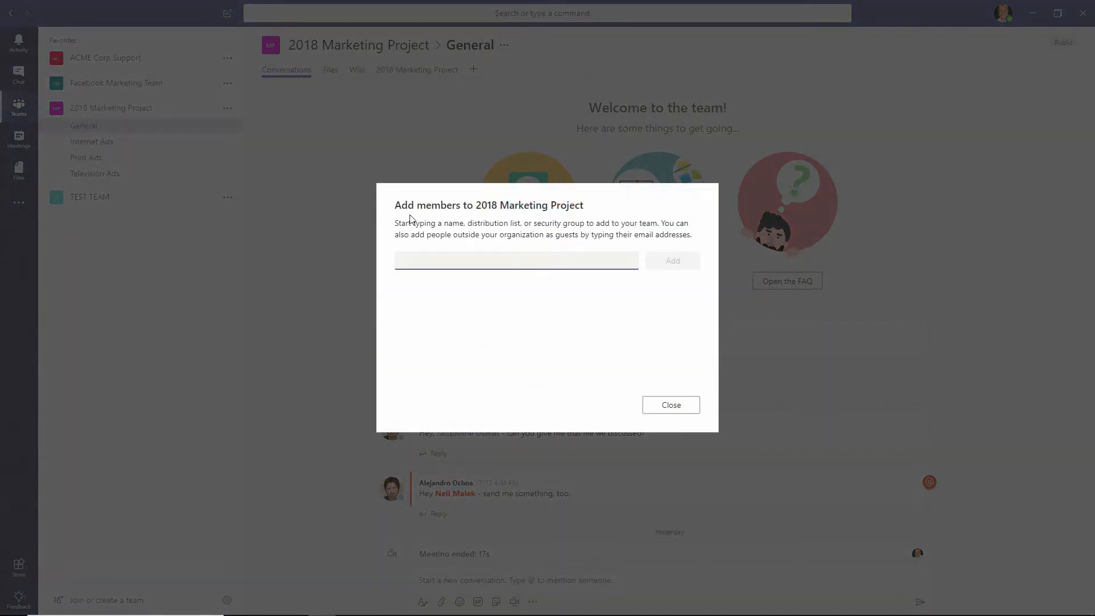
drag(423, 223, 622, 223)
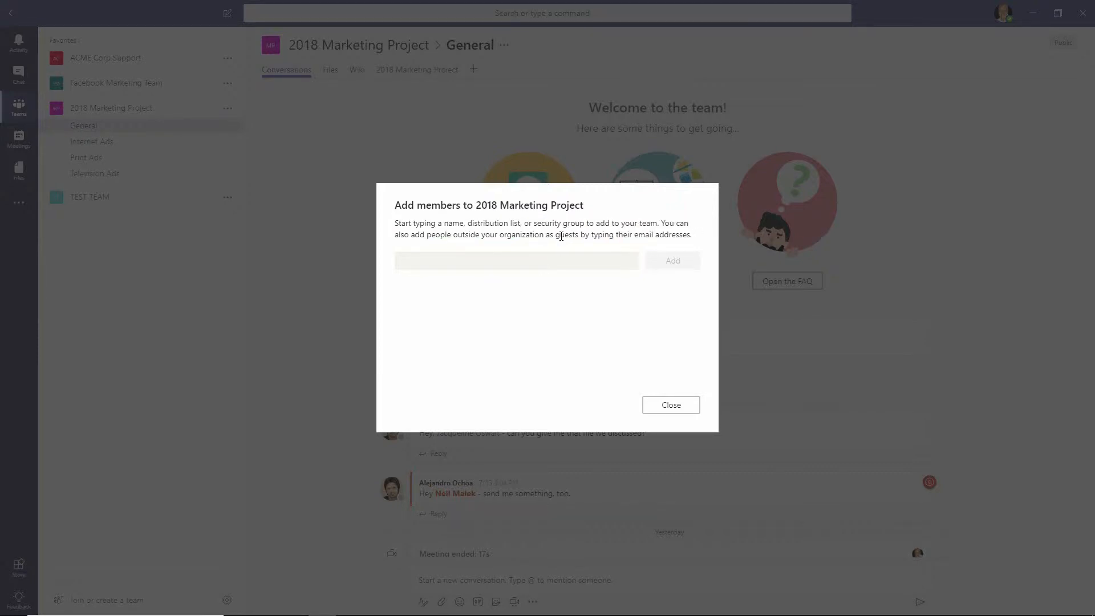
click(516, 261)
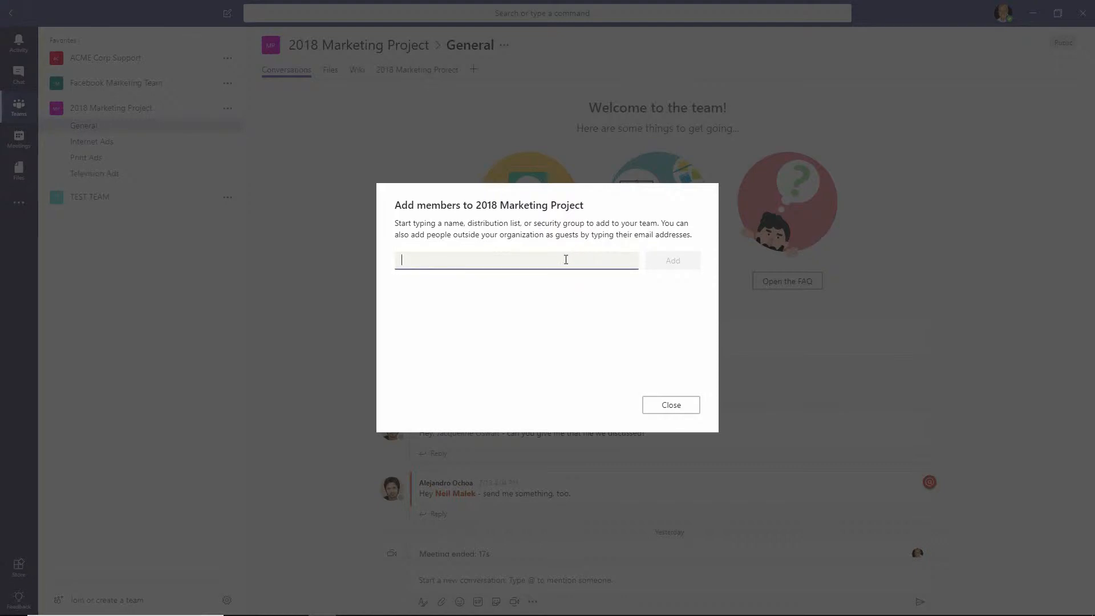
text(tom.)
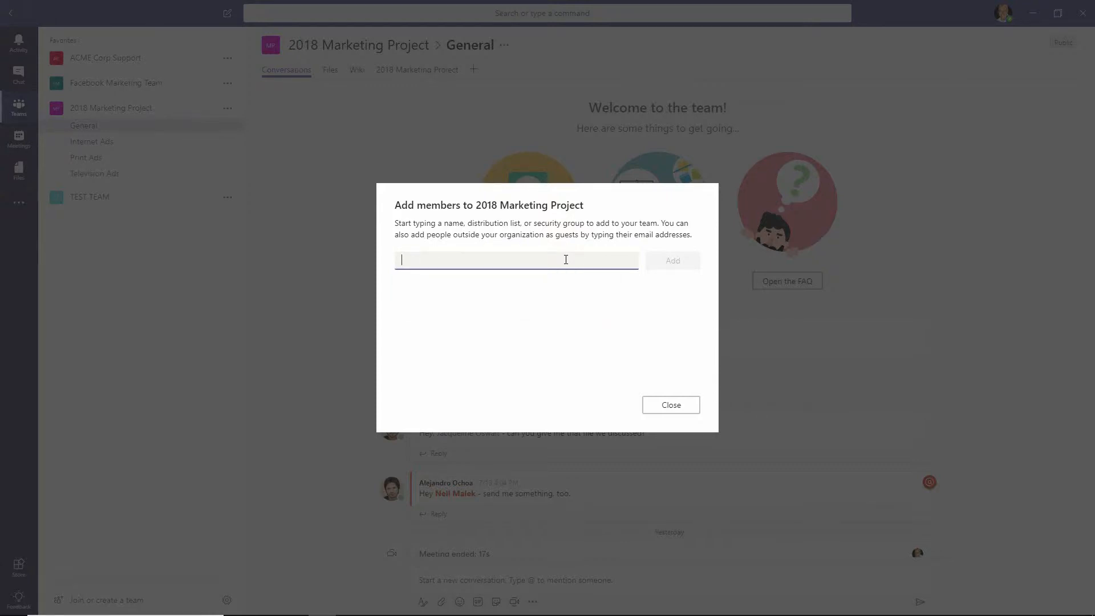
click(670, 404)
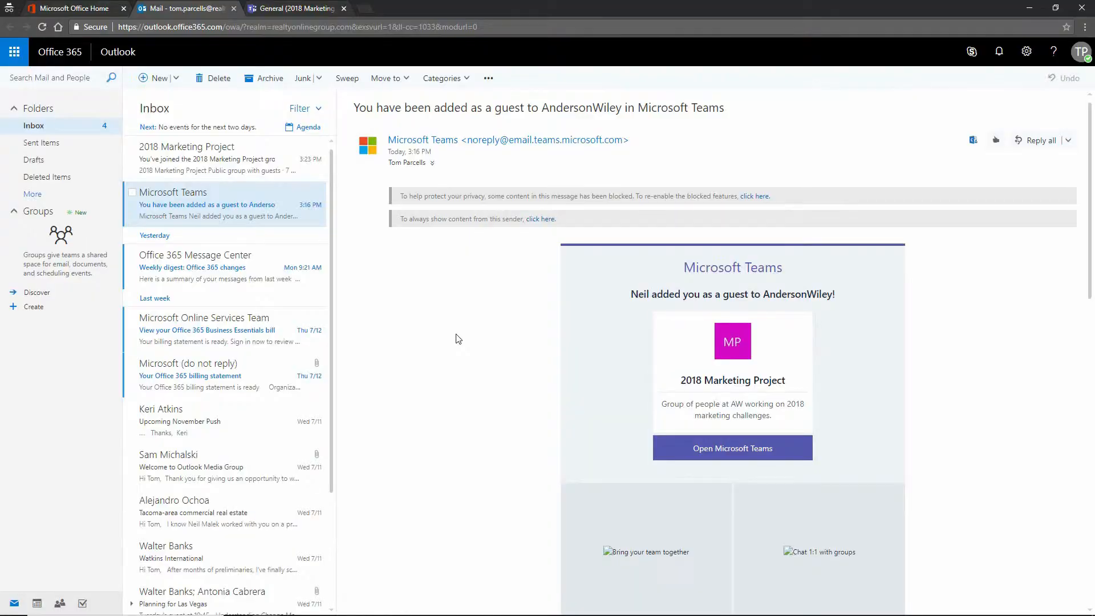
mouse_move(424, 151)
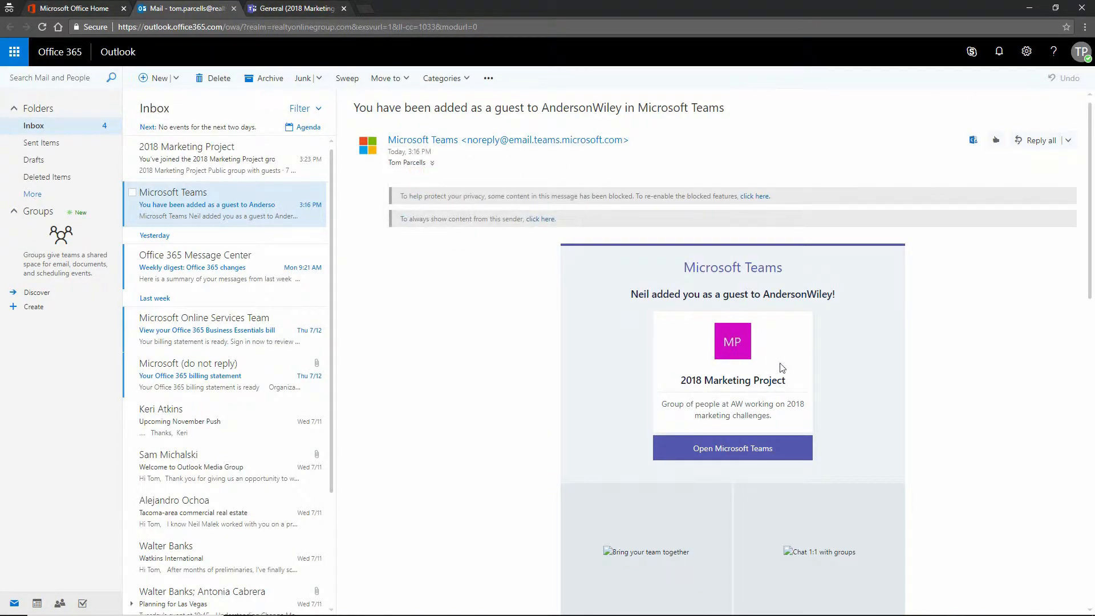
mouse_move(743, 397)
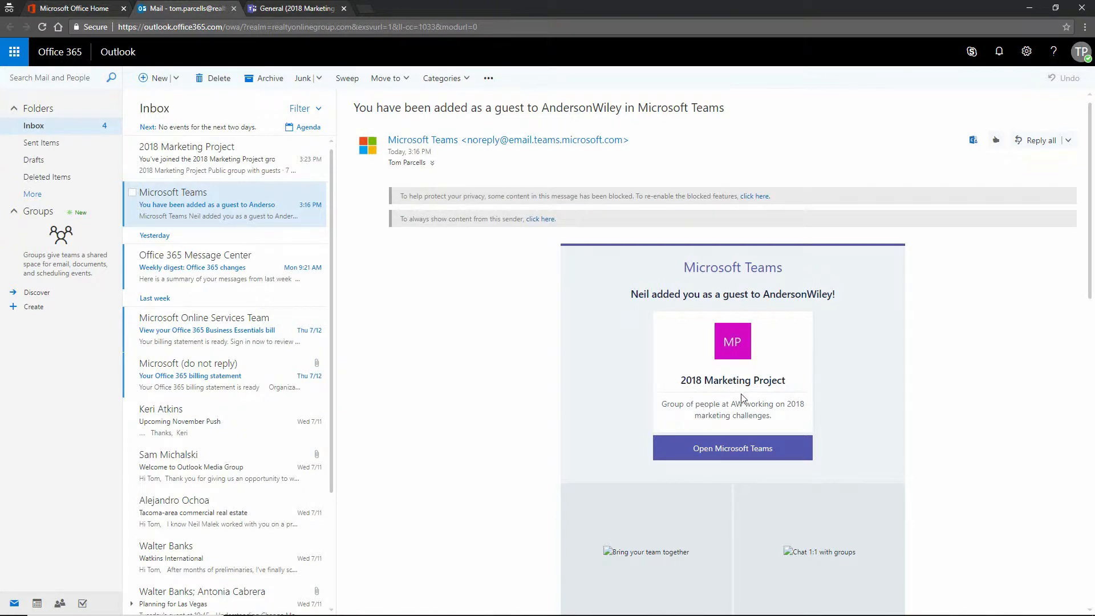
mouse_move(731, 452)
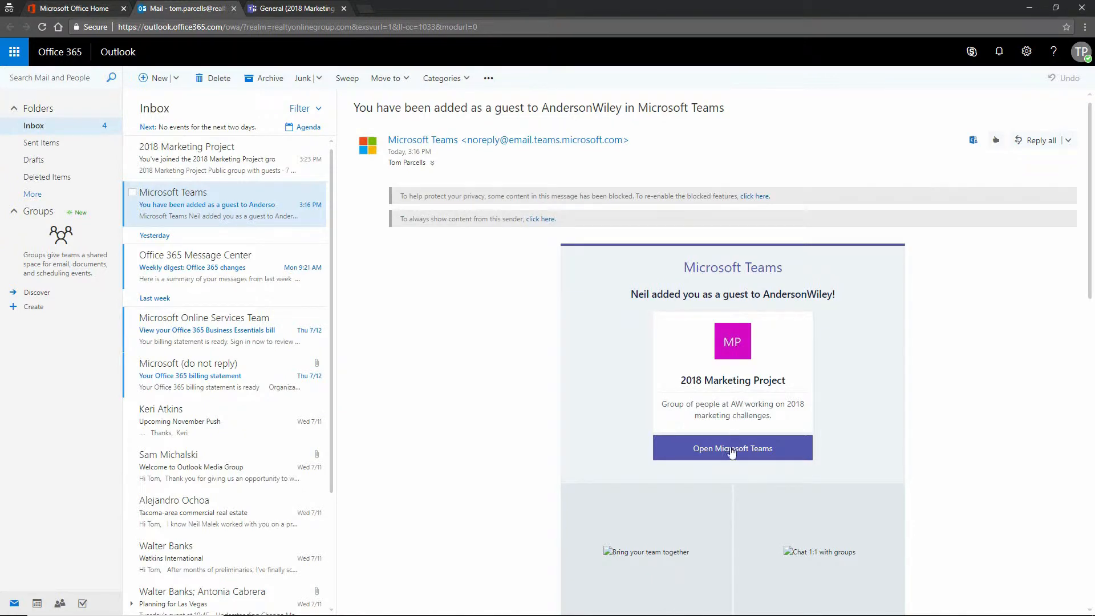
- Open Microsoft Teams from the 'You have been added as a guest' email
click(732, 448)
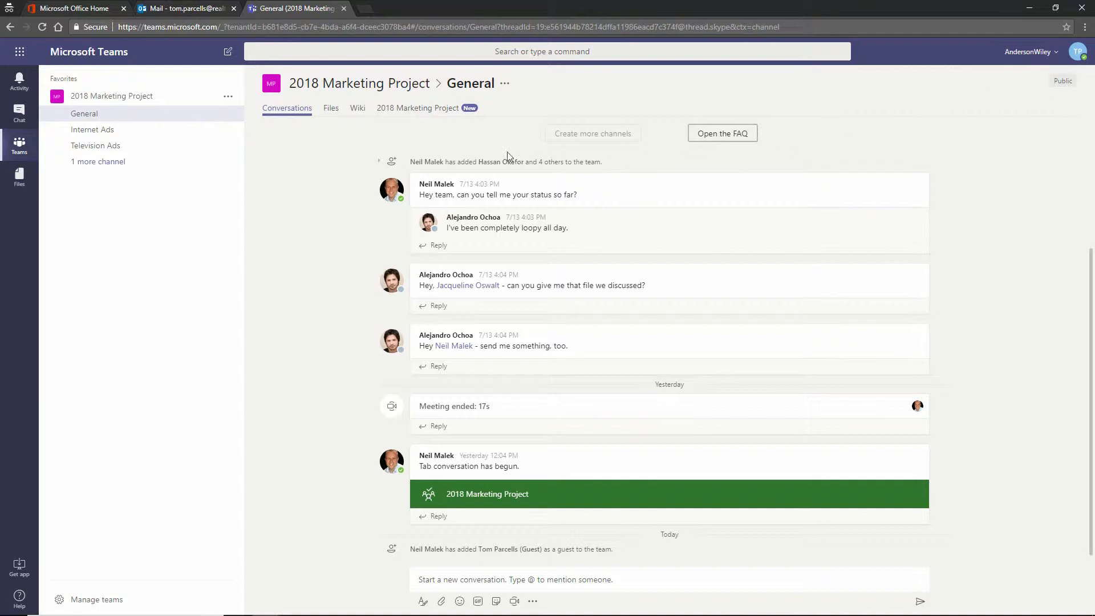
mouse_move(381, 165)
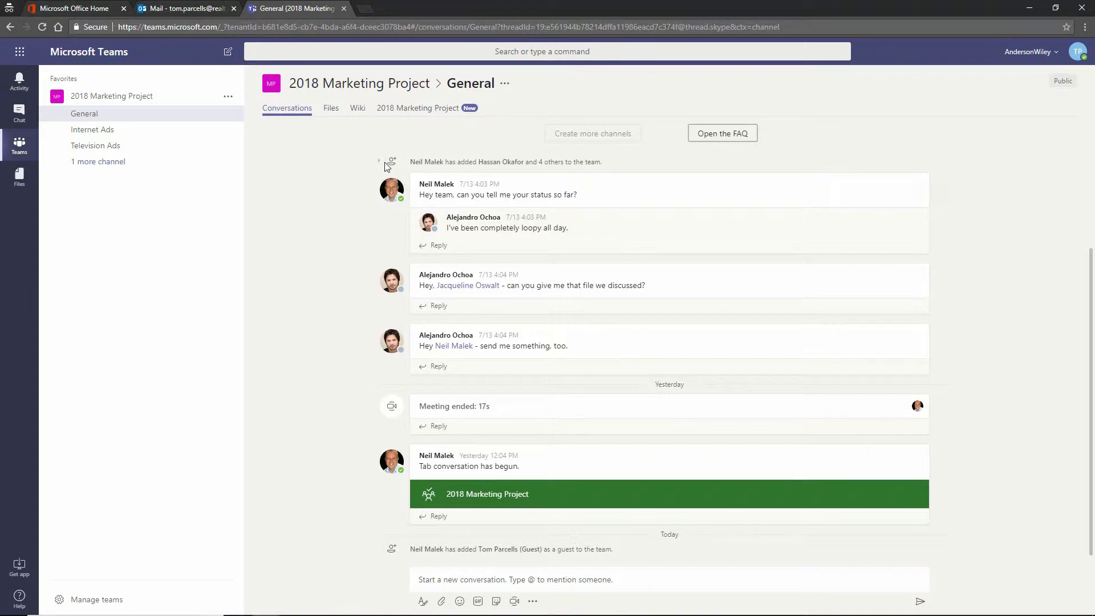
mouse_move(333, 142)
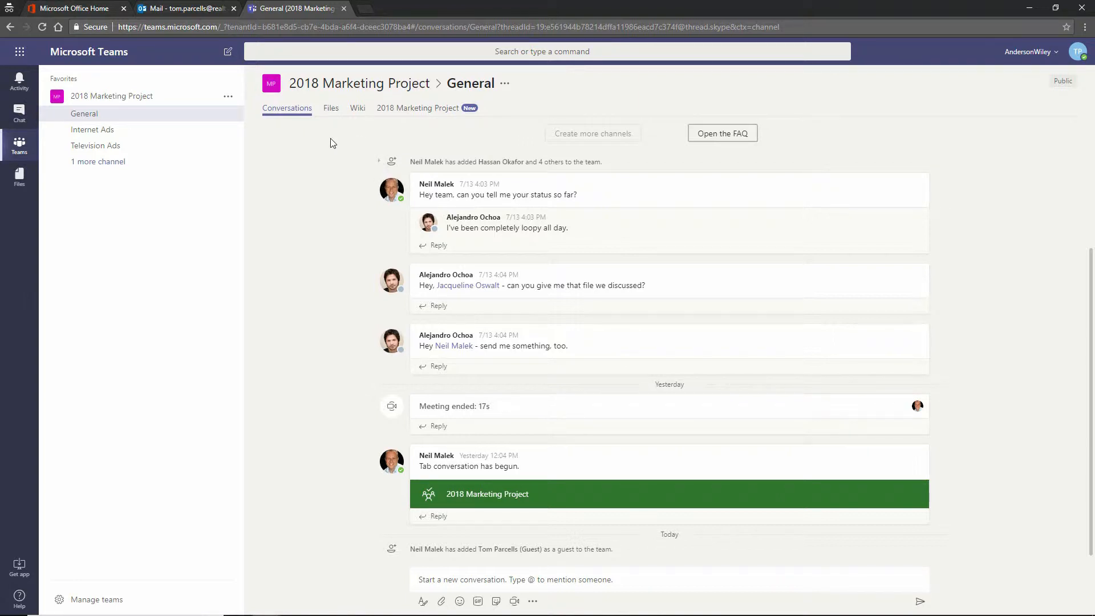
- Open the General channel's Files tab as the guest
click(330, 108)
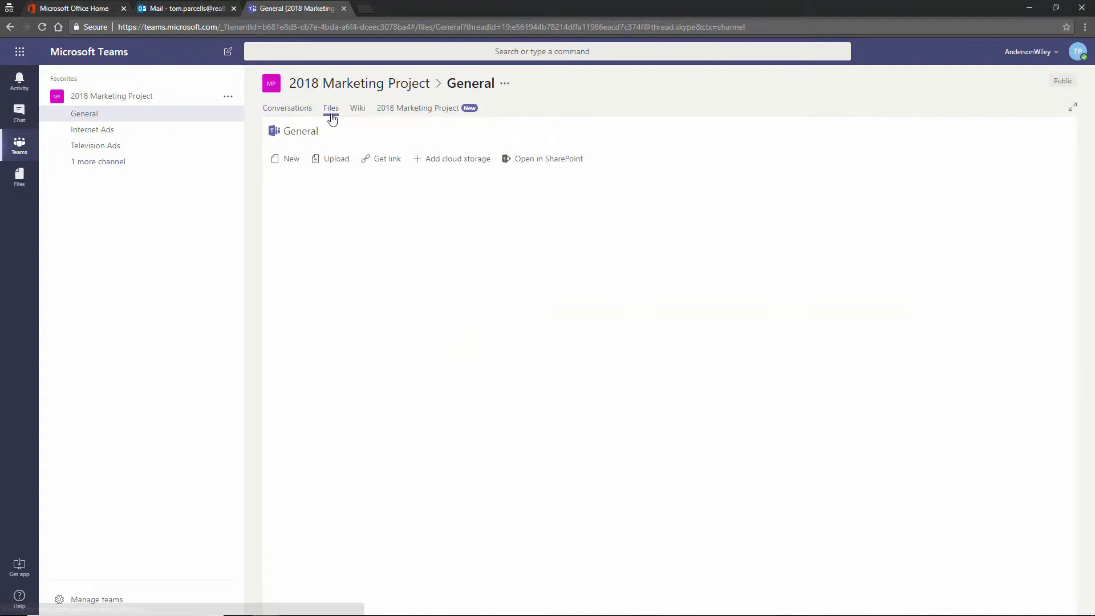
click(331, 108)
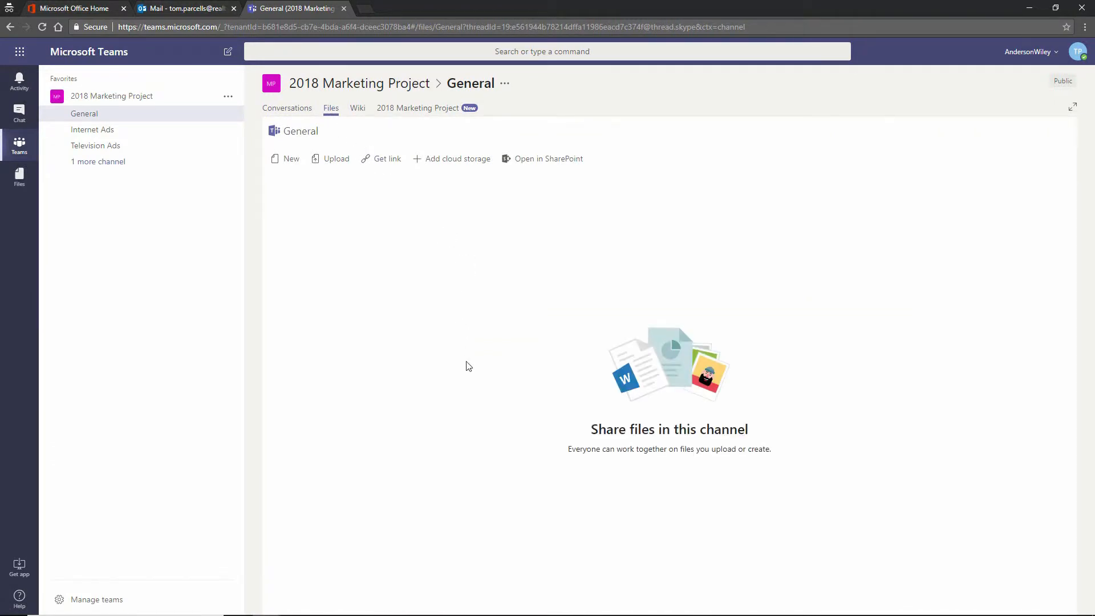
mouse_move(340, 189)
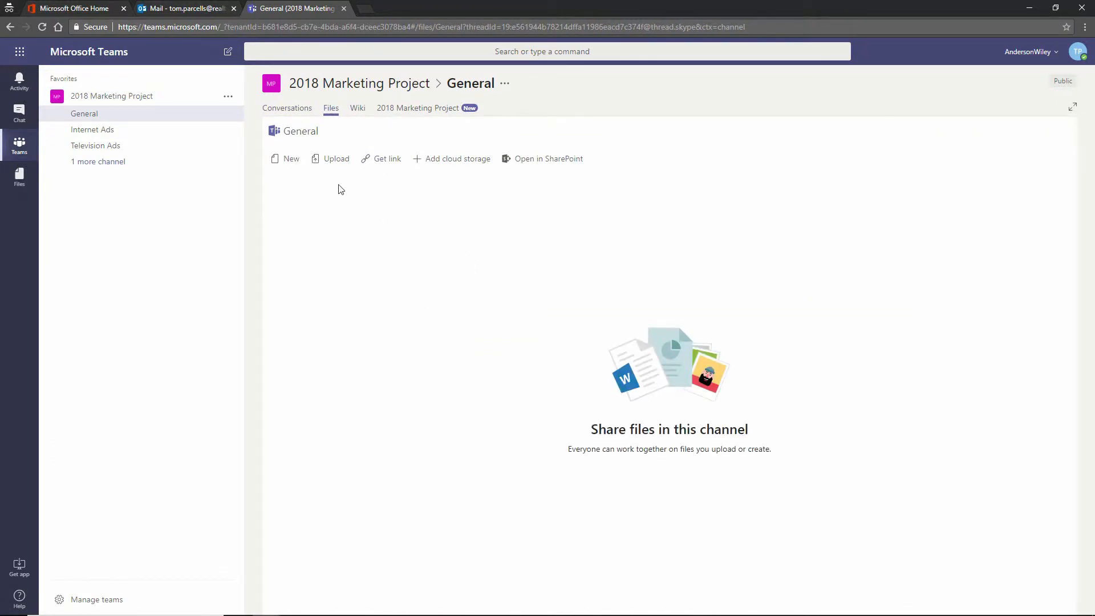
mouse_move(708, 165)
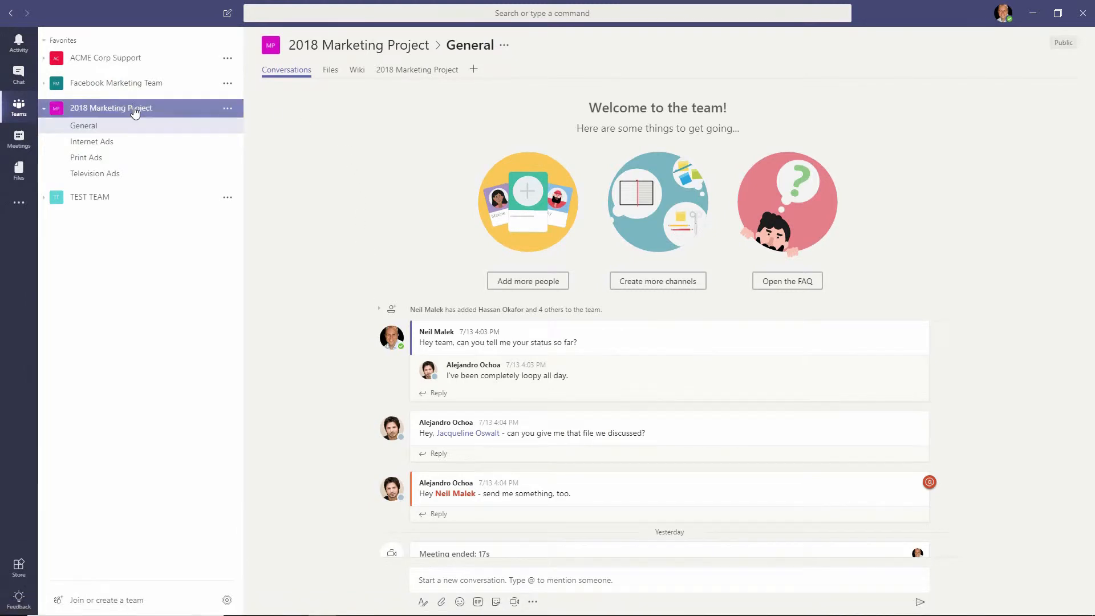
mouse_move(227, 108)
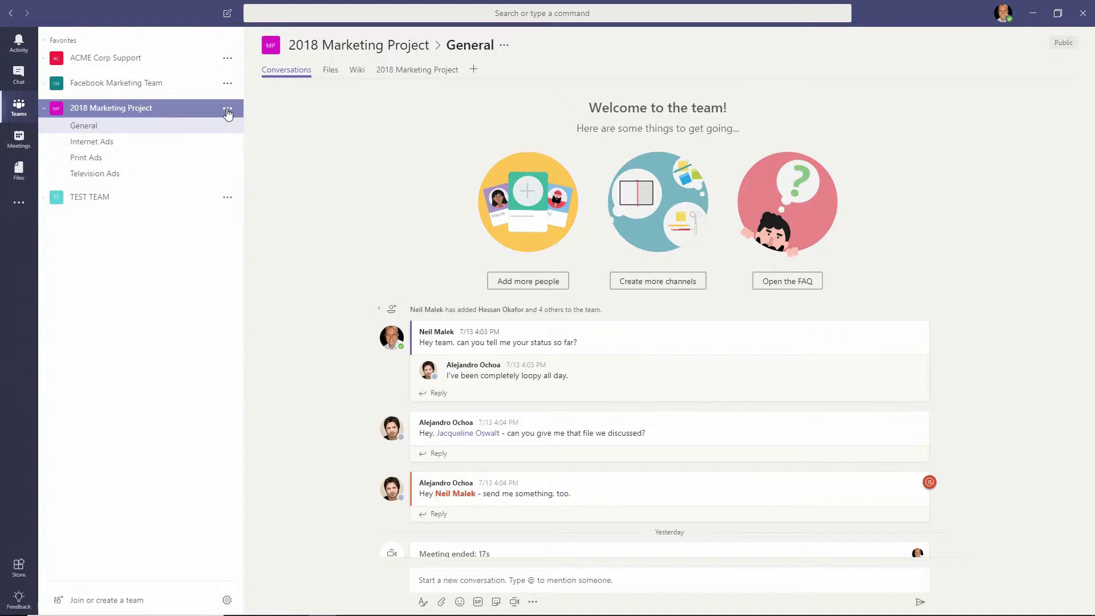
- Choose Add channel from the 2018 Marketing Project team's More options menu
click(228, 108)
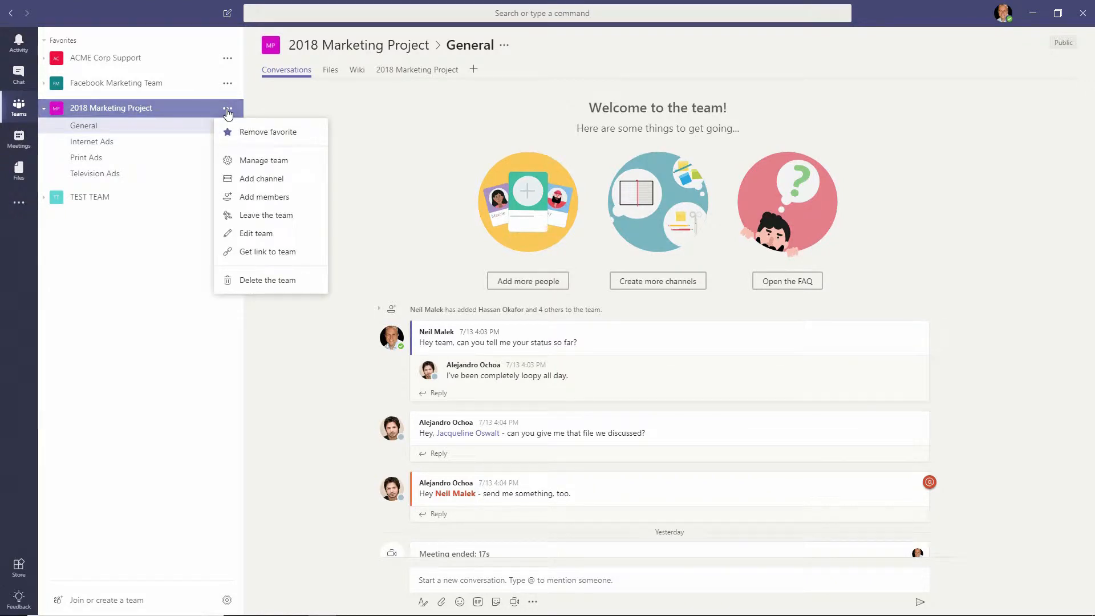
mouse_move(255, 179)
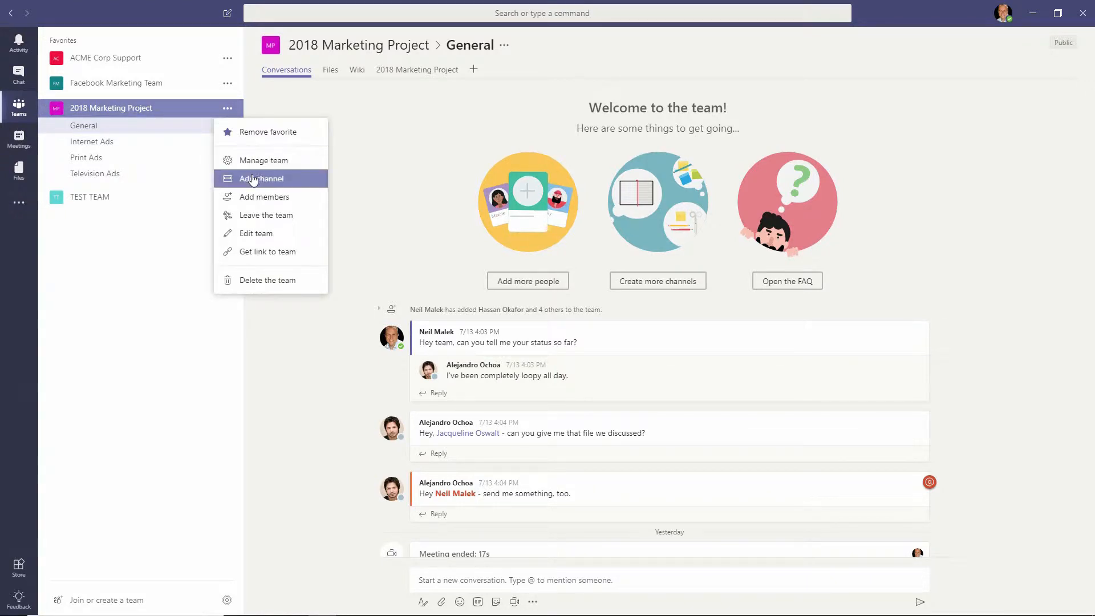
click(264, 178)
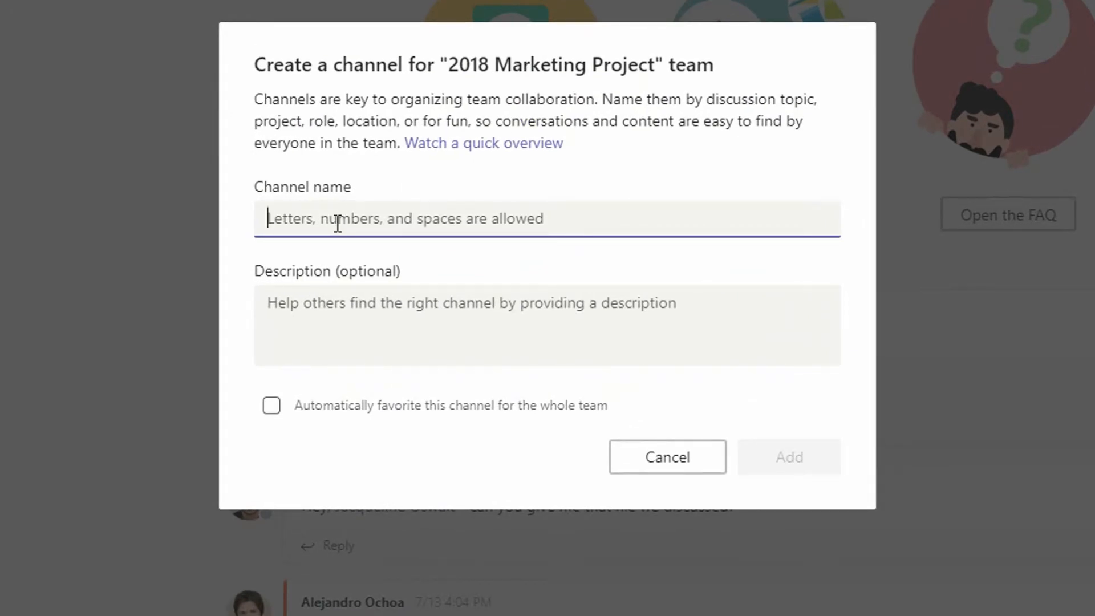
- Create the channel named 'Creative Agencies' and bring up its add-tab app gallery
text(Creative Age)
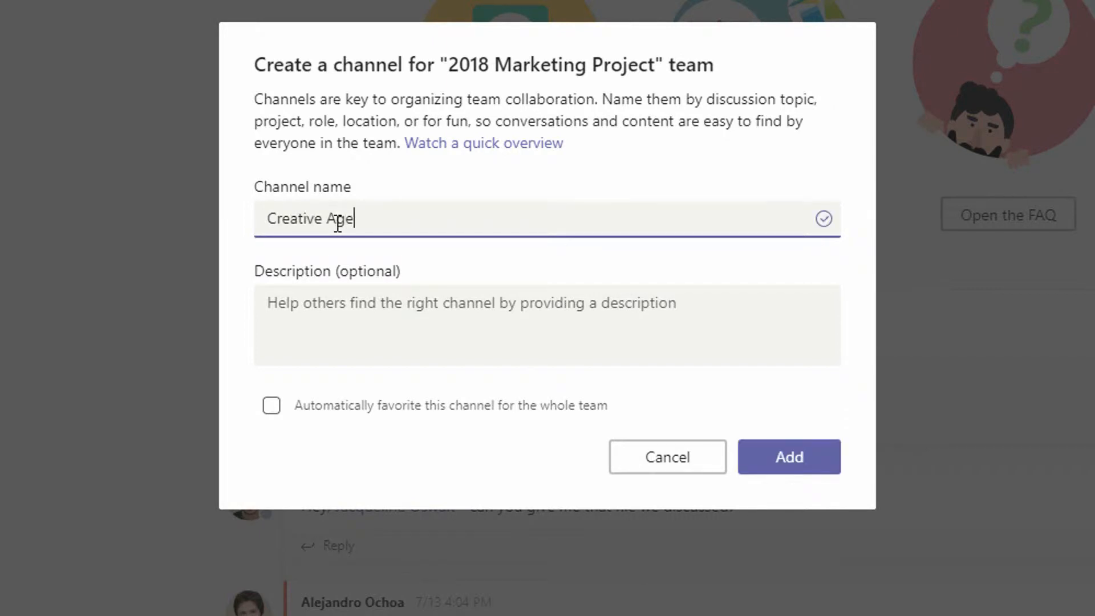
text(ncies)
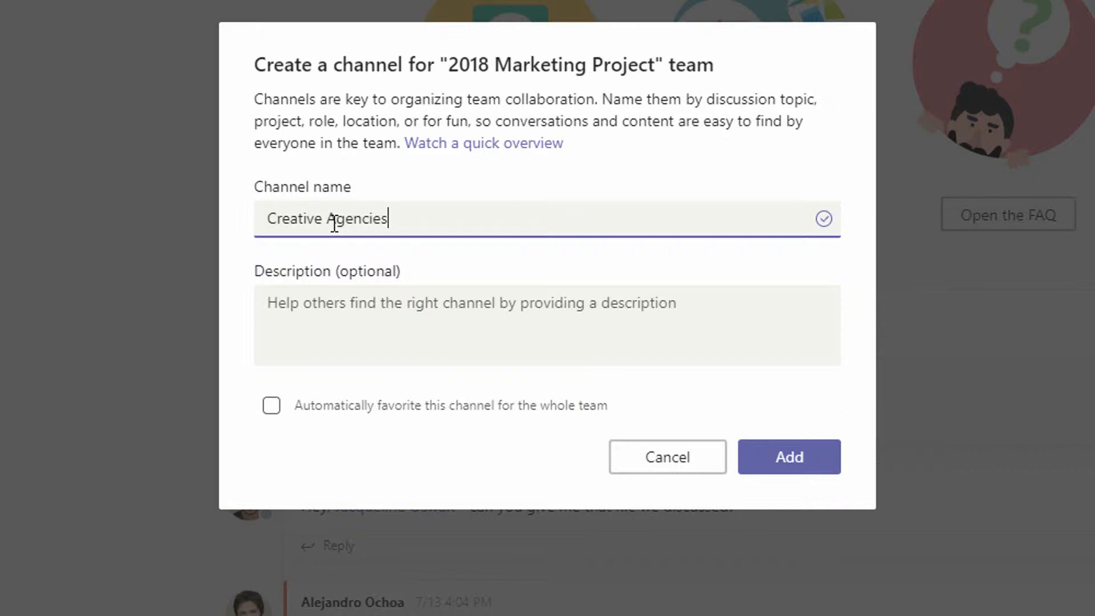
mouse_move(527, 100)
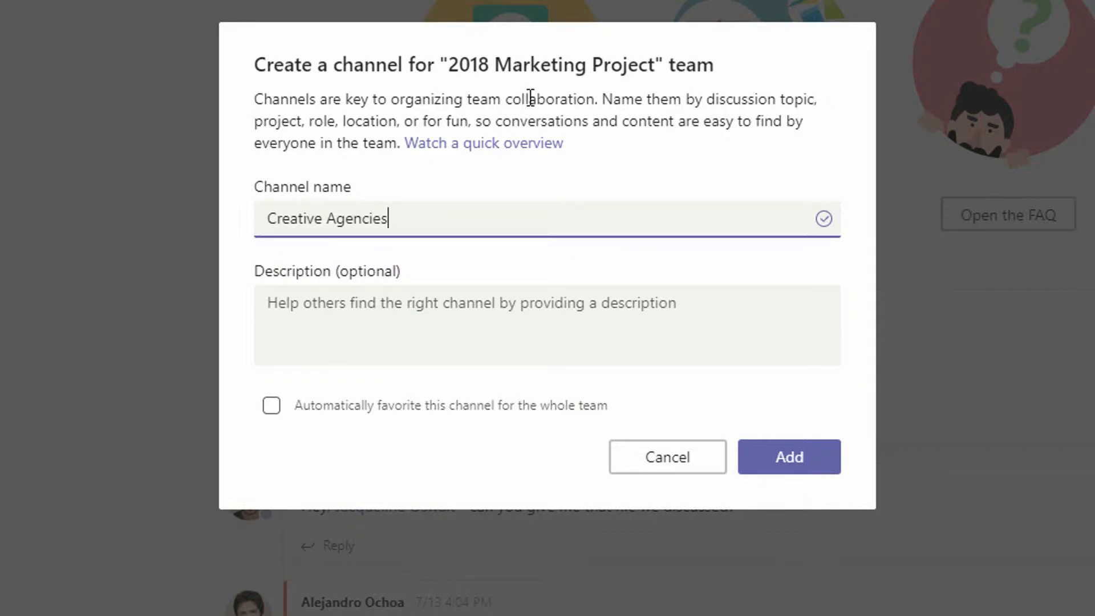
mouse_move(665, 74)
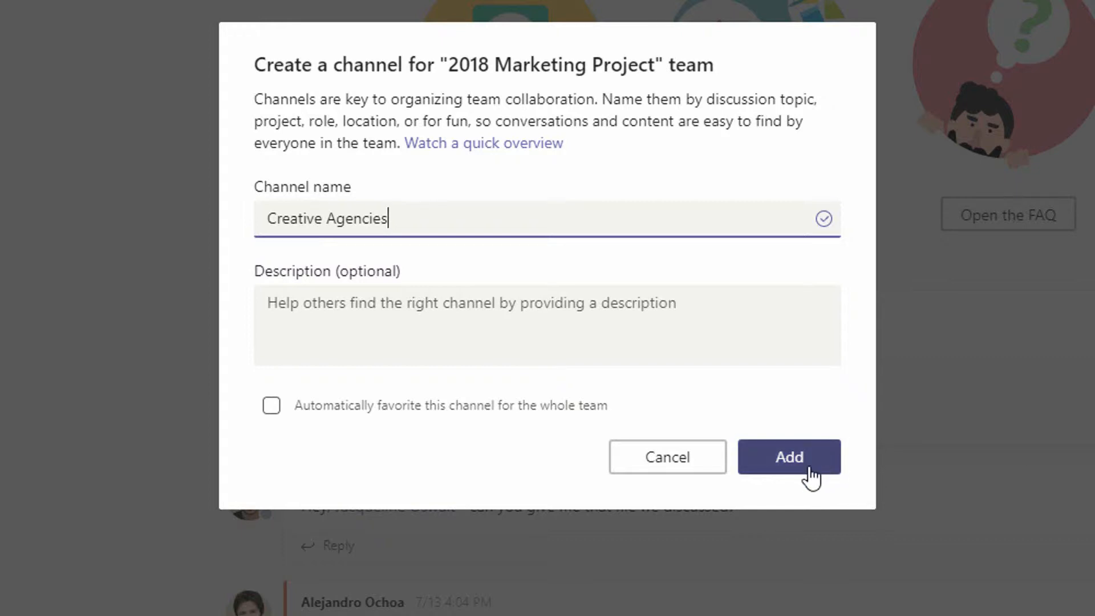
click(789, 457)
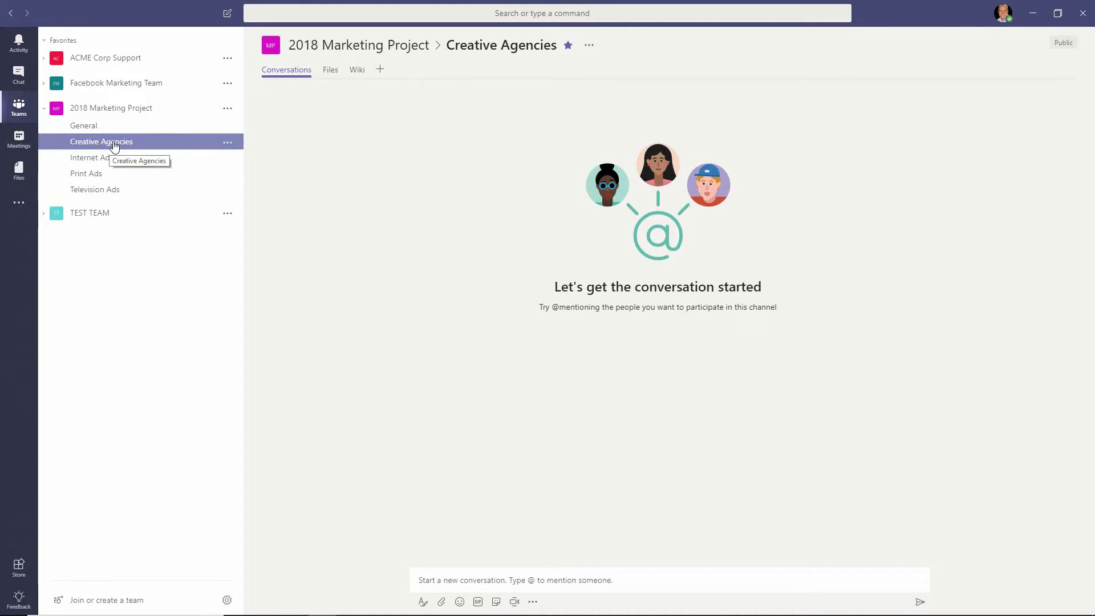
mouse_move(364, 142)
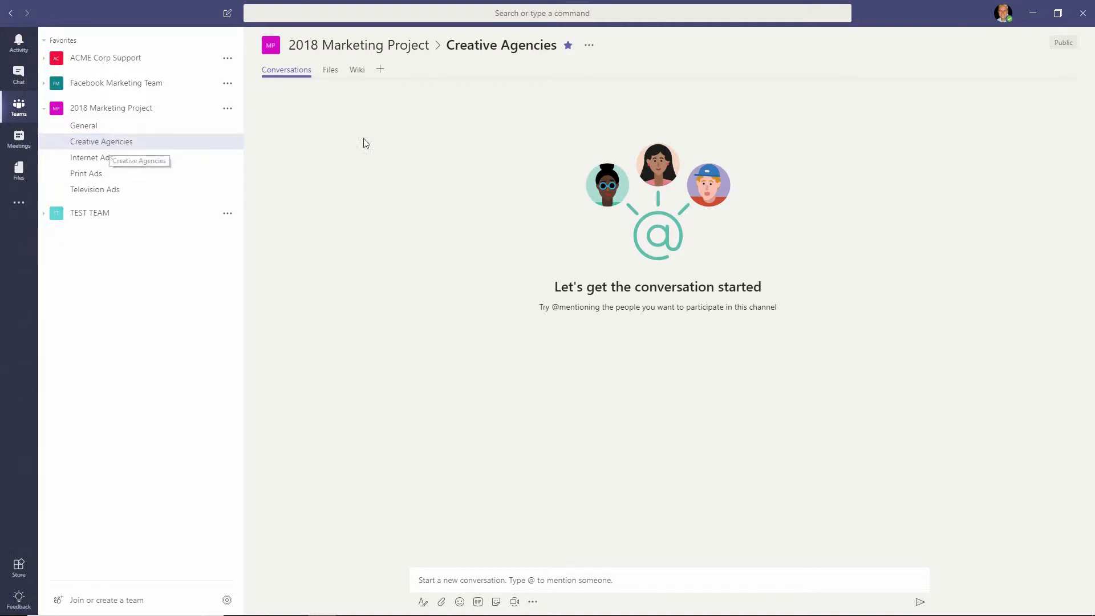
click(379, 69)
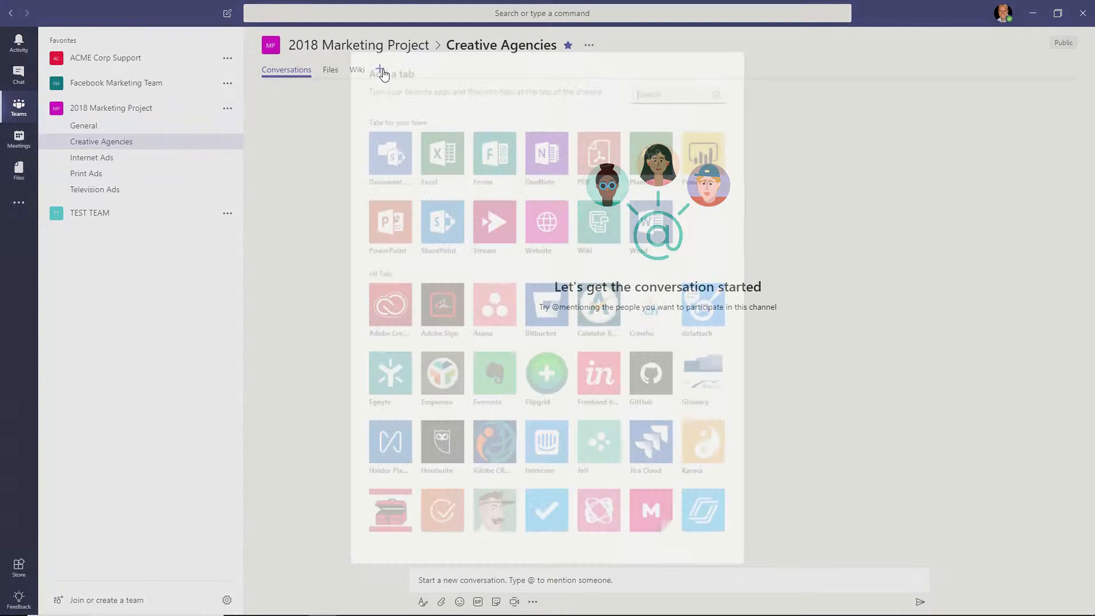
- Add a OneNote tab with a new notebook named 'Creative Ideas for Marketing'
click(380, 69)
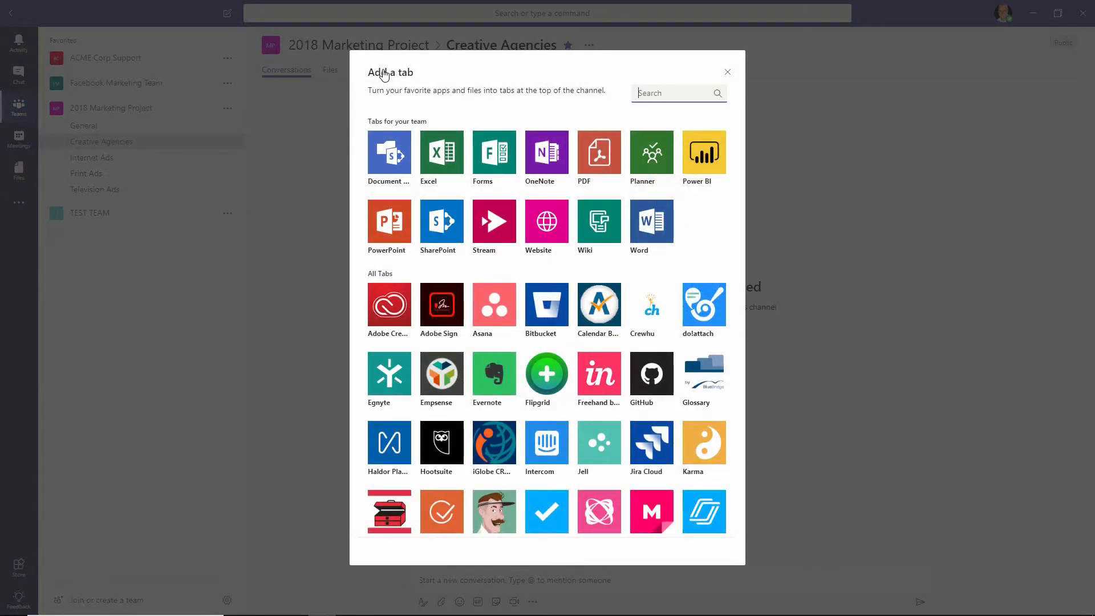
mouse_move(547, 165)
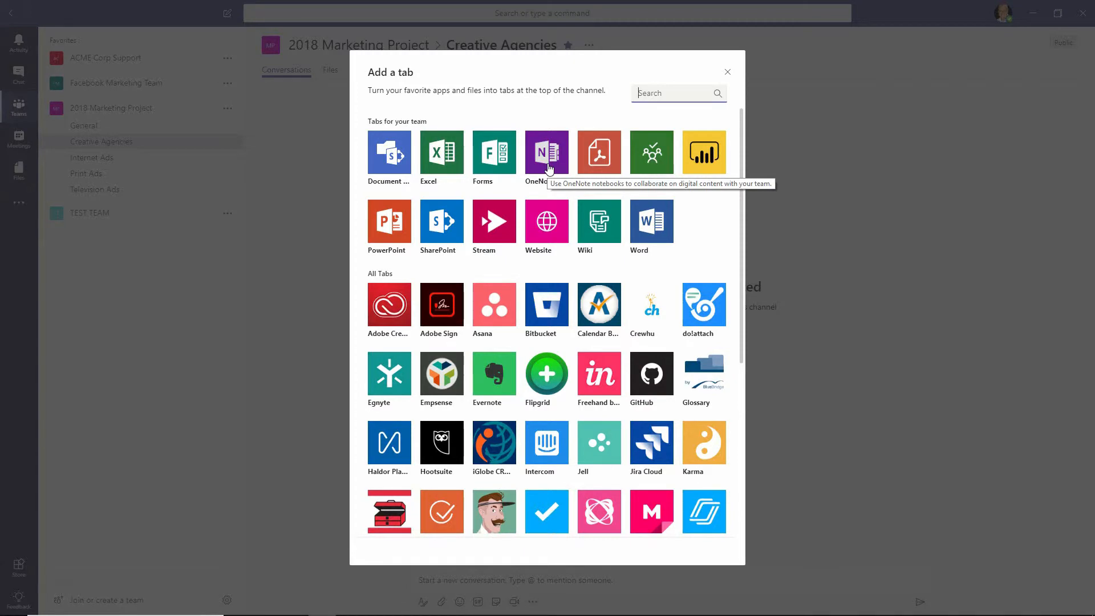
click(727, 71)
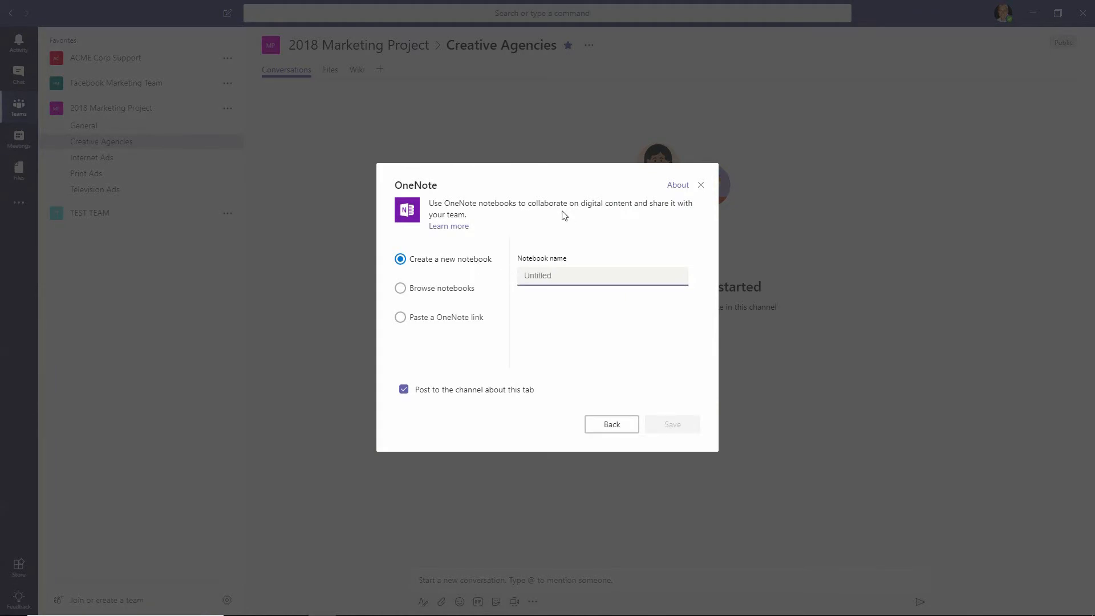
text(Creative Ideas for Market)
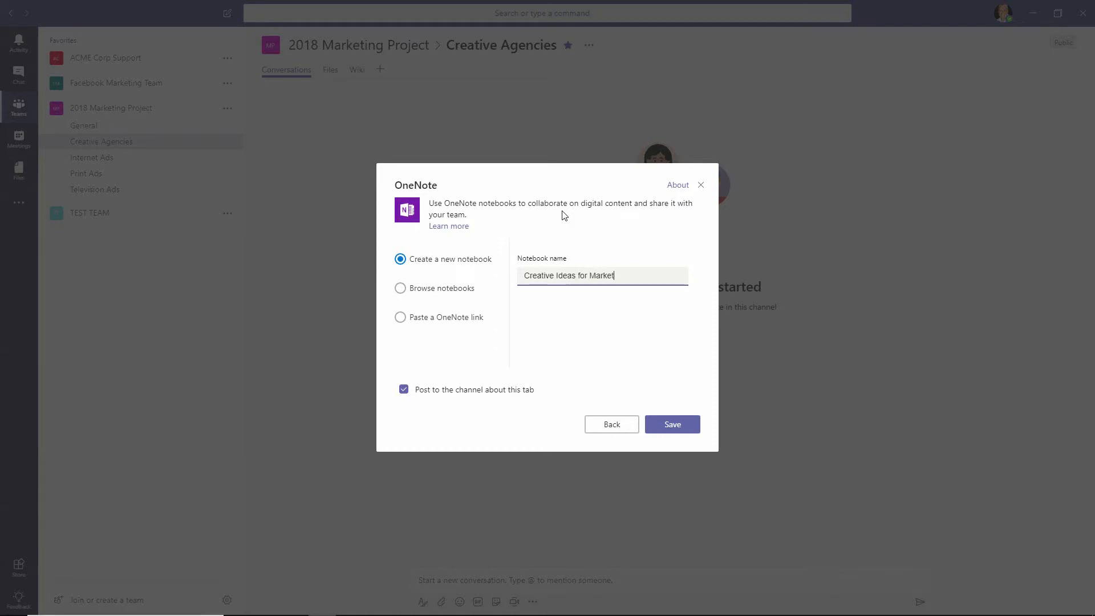
text(ing)
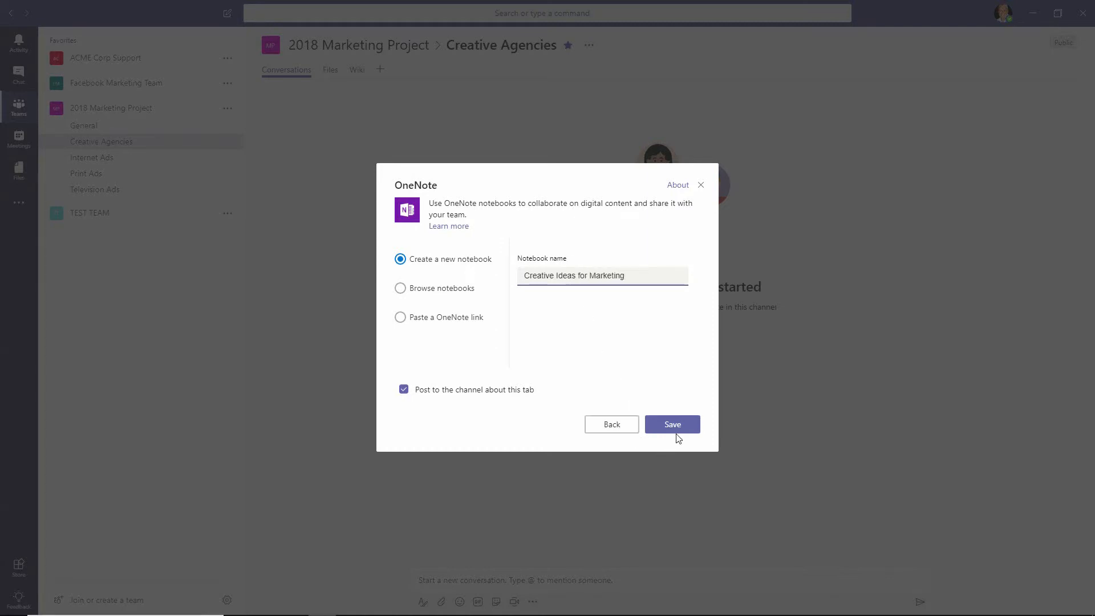
click(672, 424)
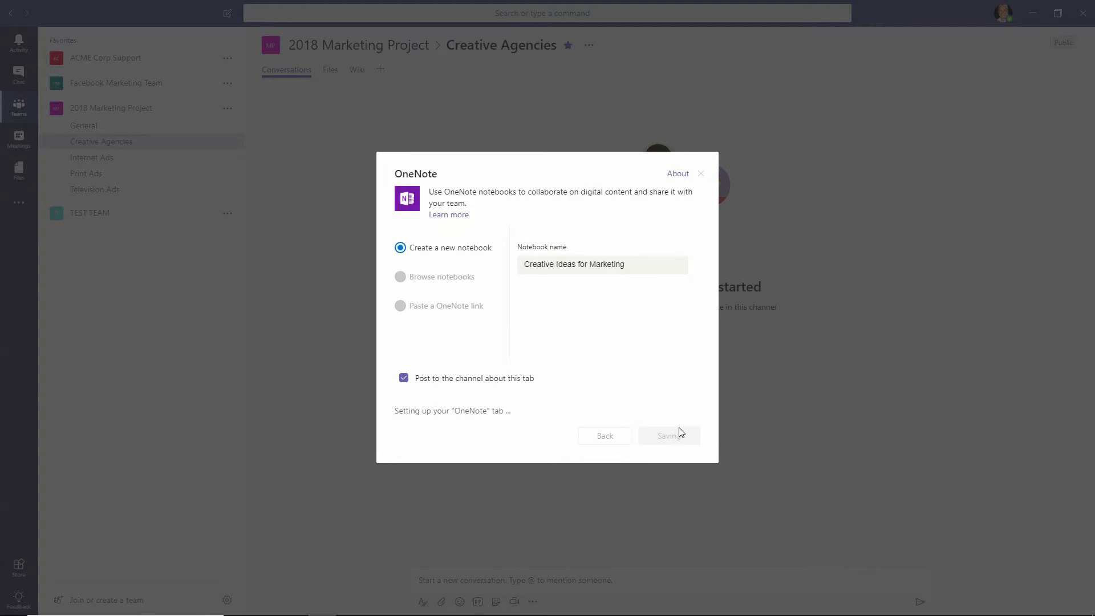
click(669, 435)
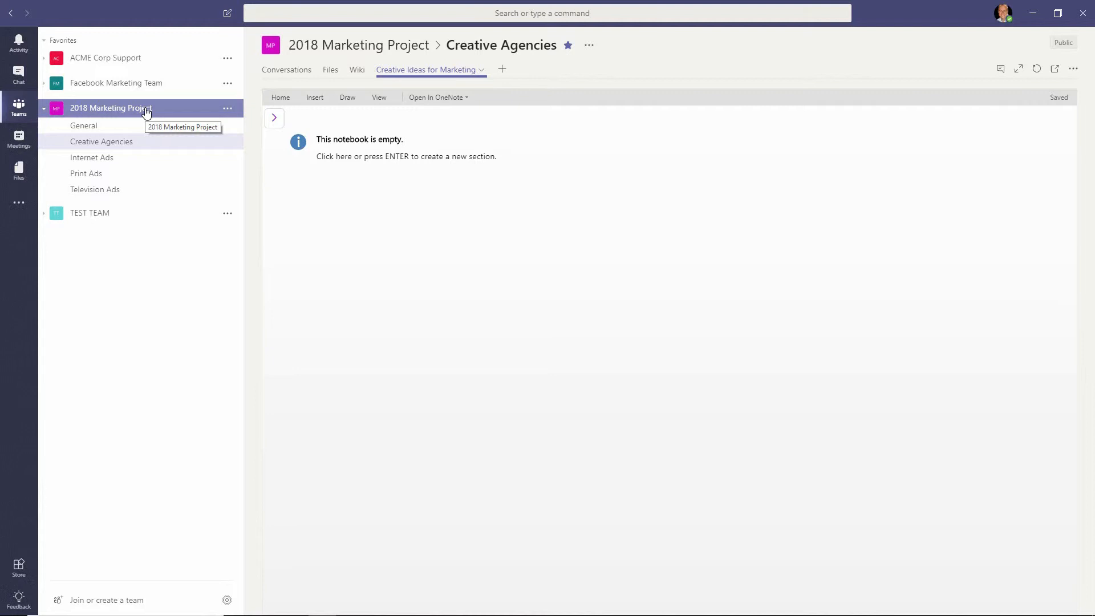
mouse_move(270, 124)
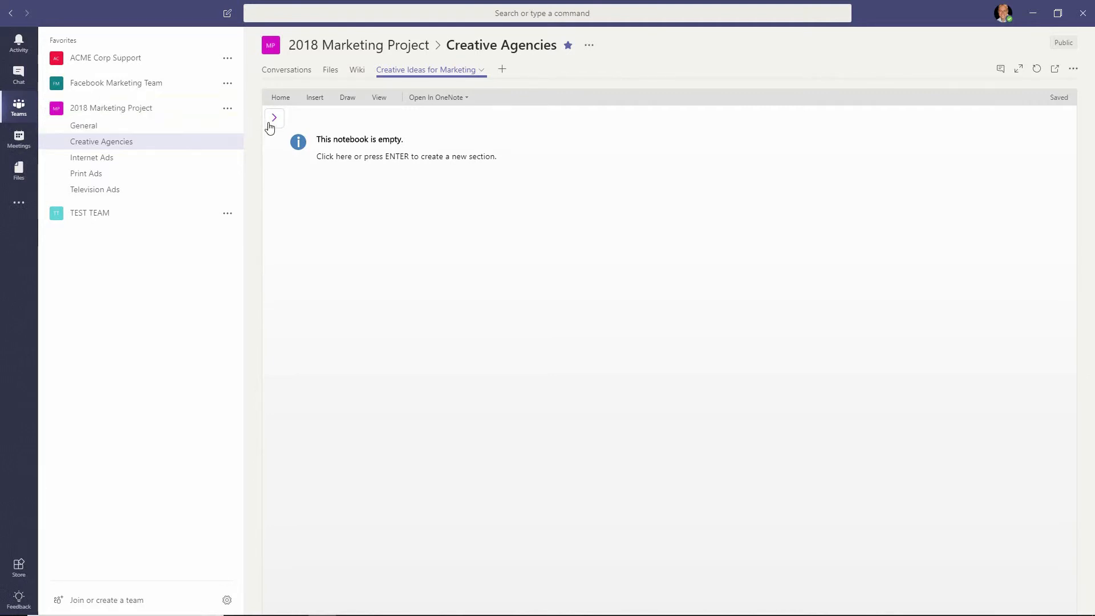
- Expand the notebook navigation pane and insert a new section named 'Print'
click(274, 117)
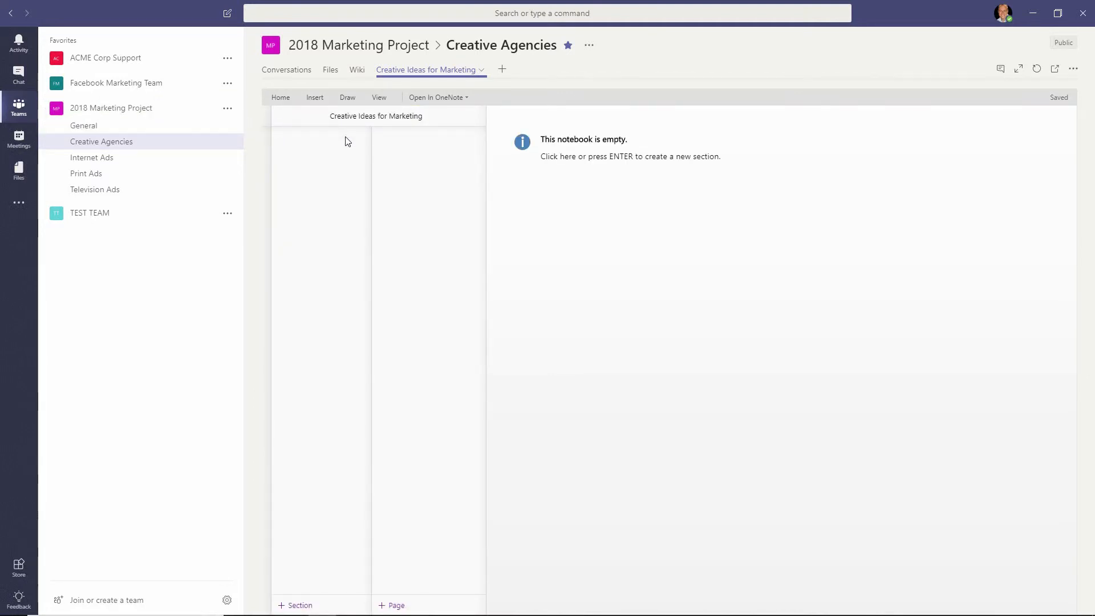
mouse_move(469, 167)
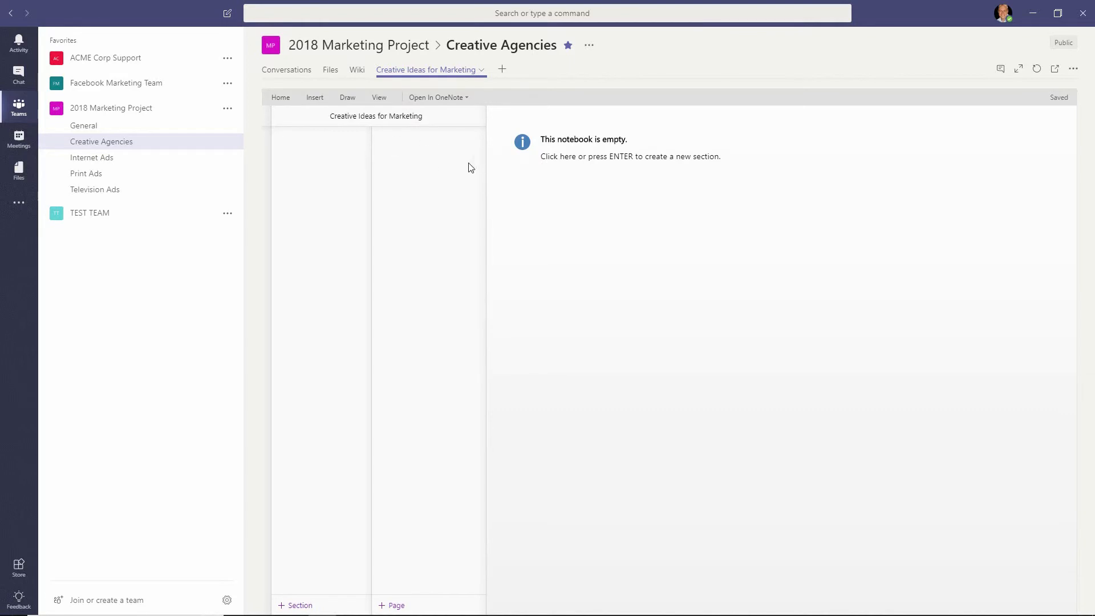
mouse_move(622, 160)
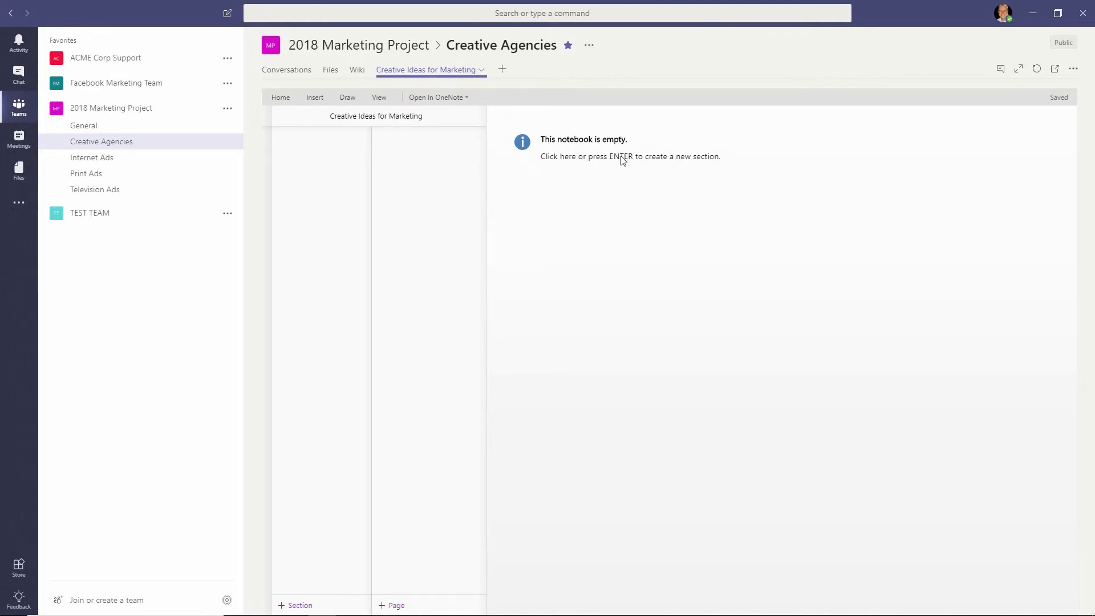
click(297, 605)
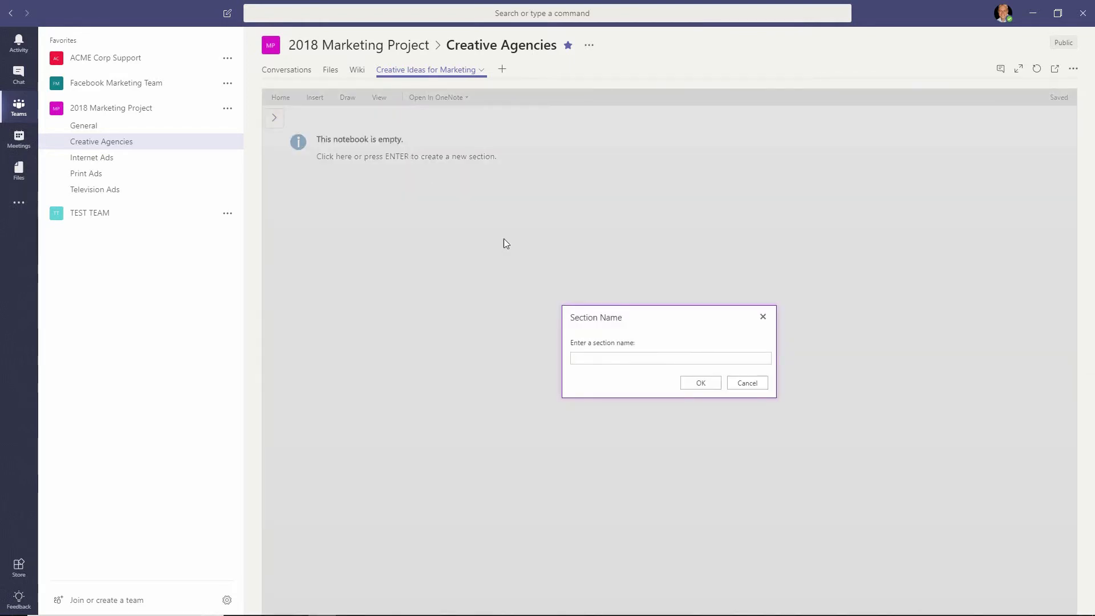
click(670, 357)
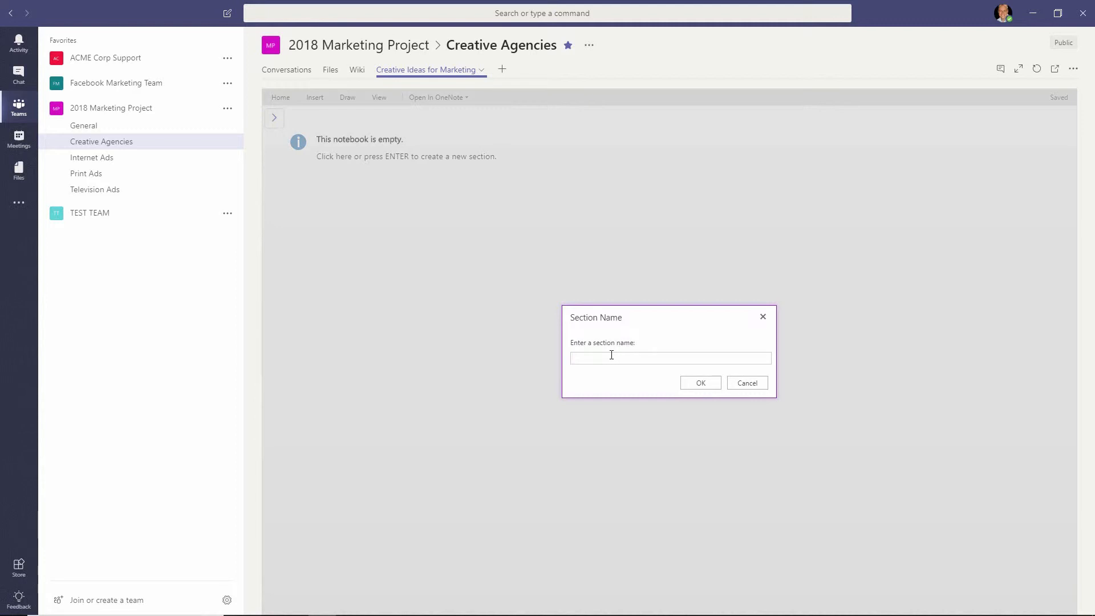
click(747, 383)
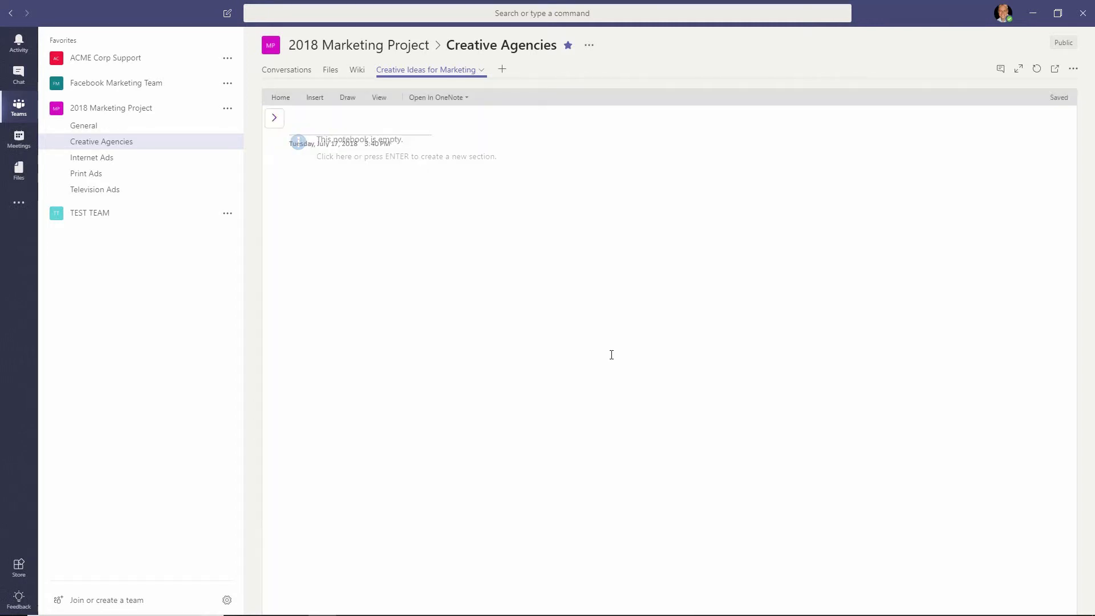
click(314, 97)
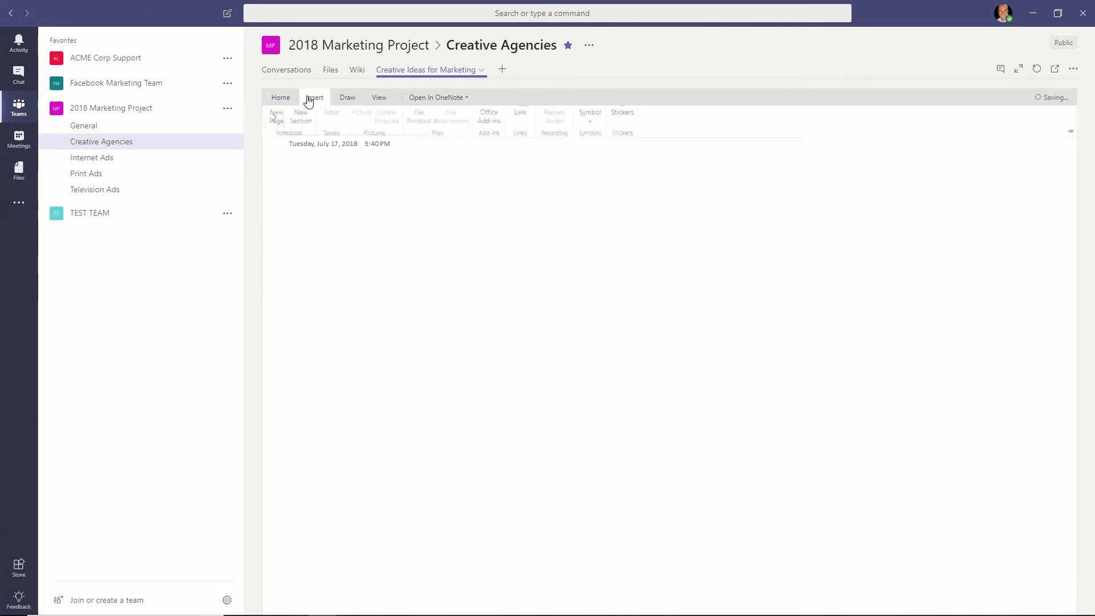
click(301, 117)
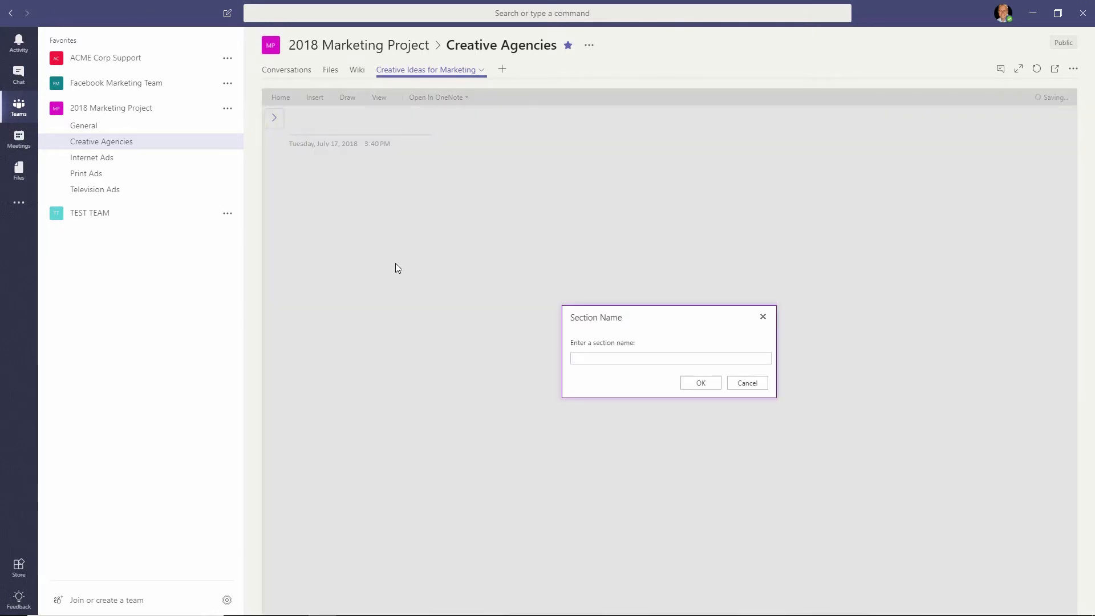
text(Print)
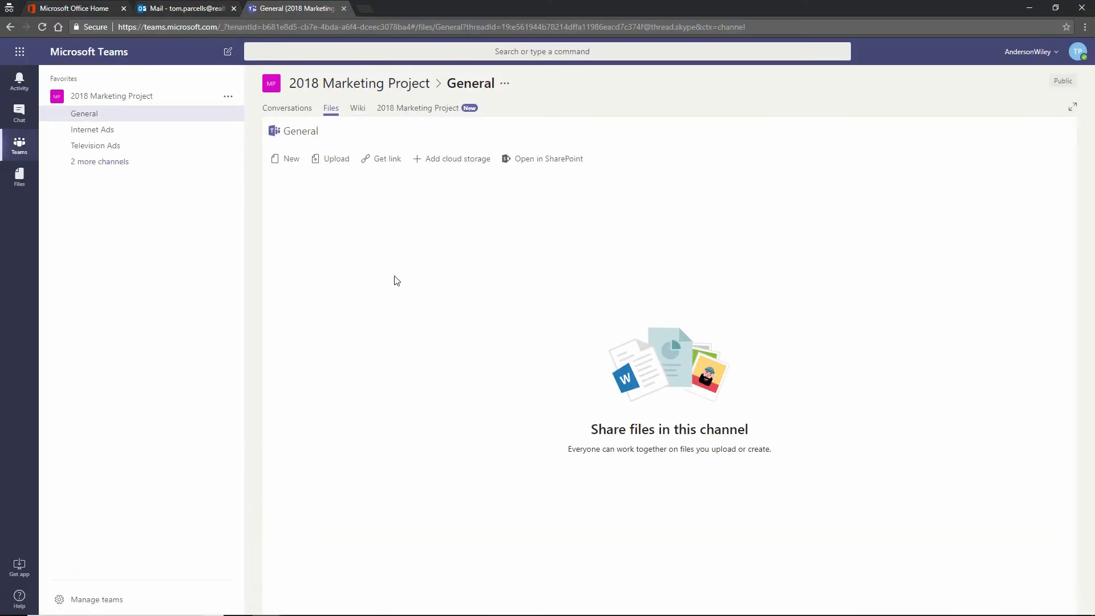
- As guest, open the hidden Creative Agencies channel and its Creative Ideas for Marketing tab
click(99, 161)
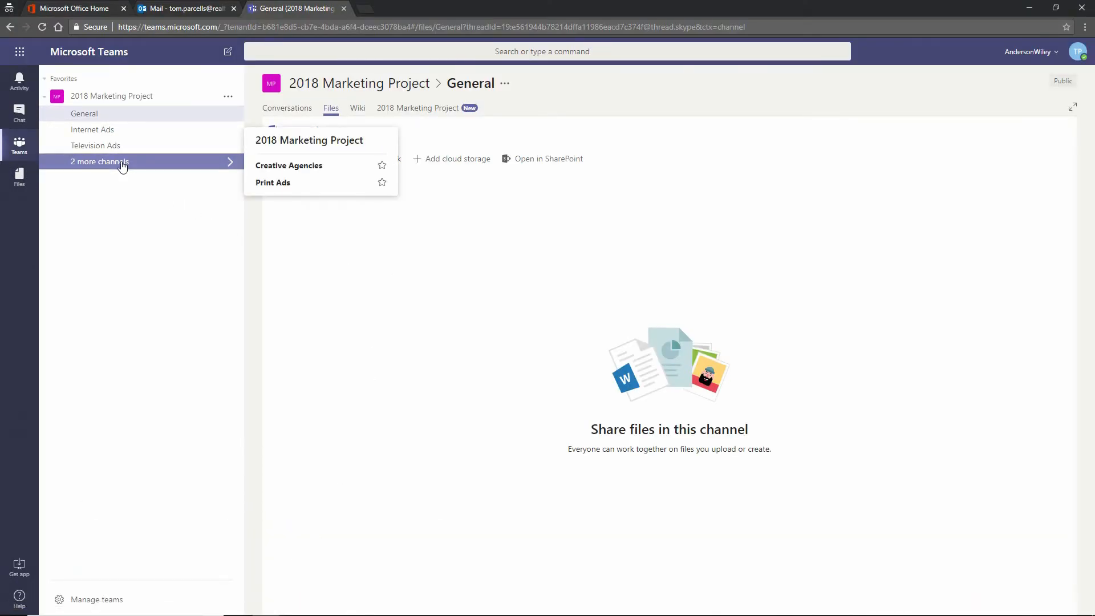
mouse_move(299, 166)
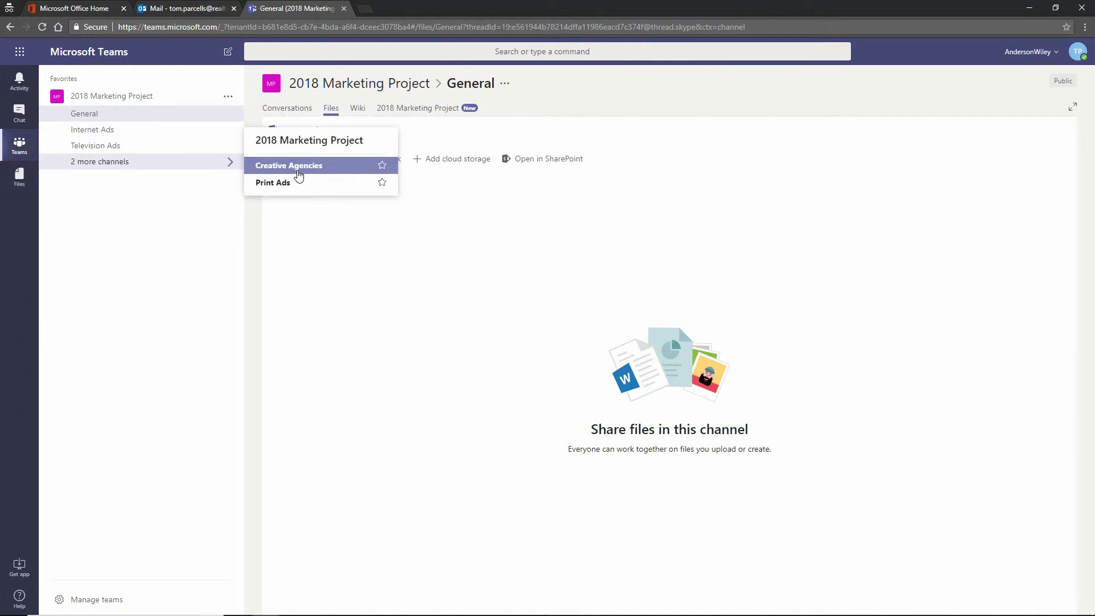
click(288, 166)
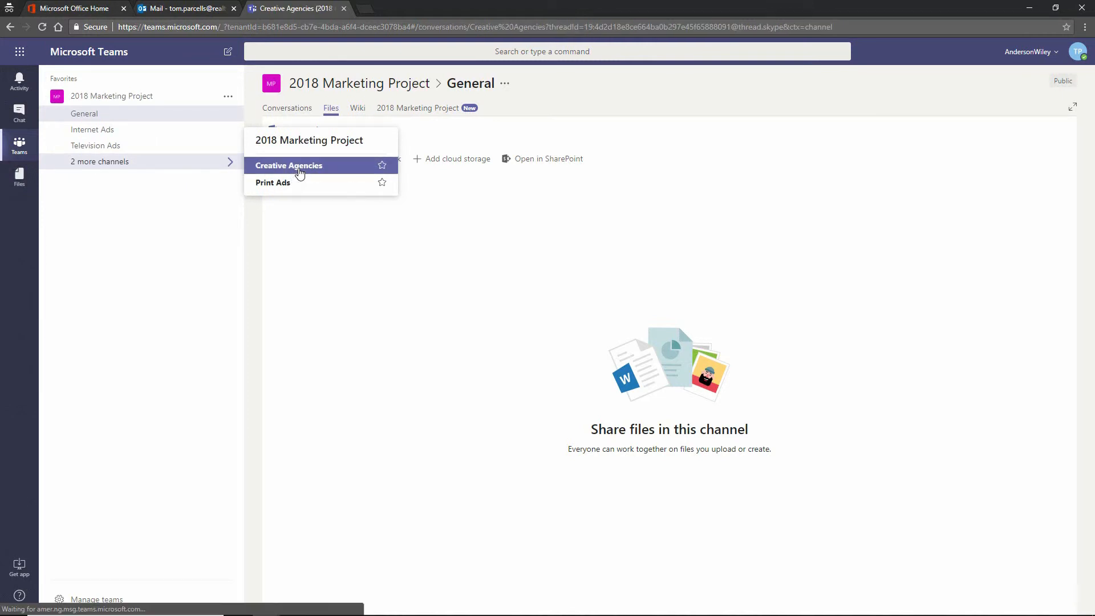
click(288, 165)
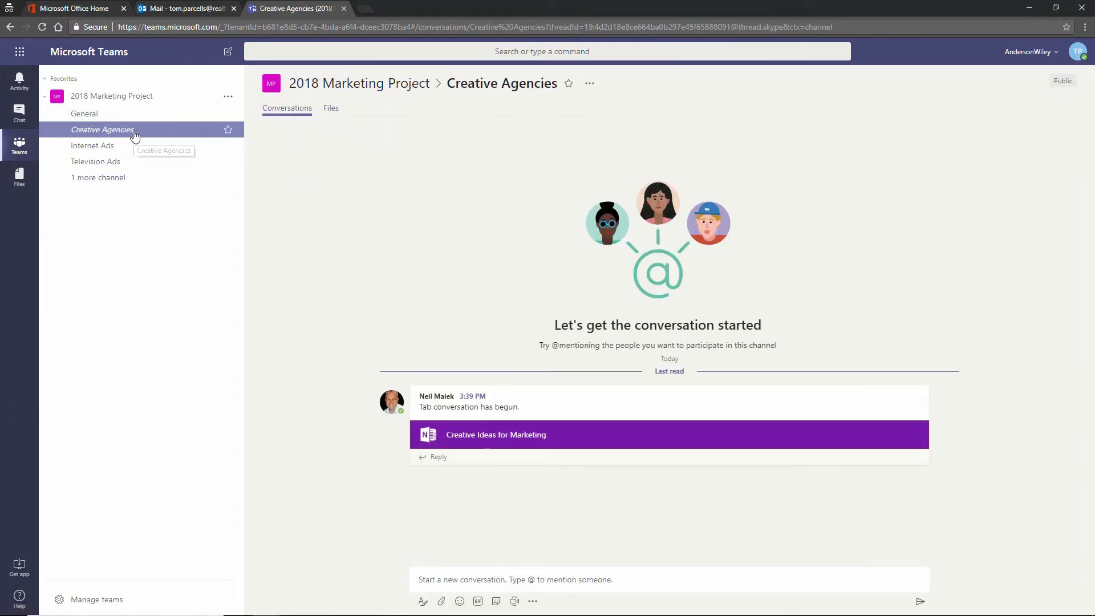
mouse_move(479, 444)
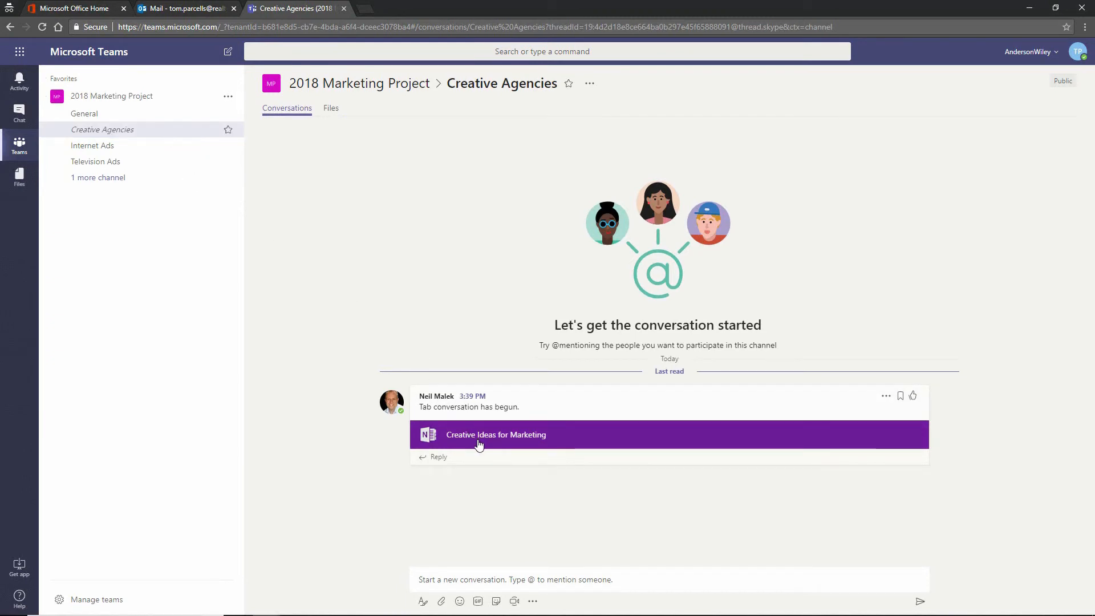
click(495, 434)
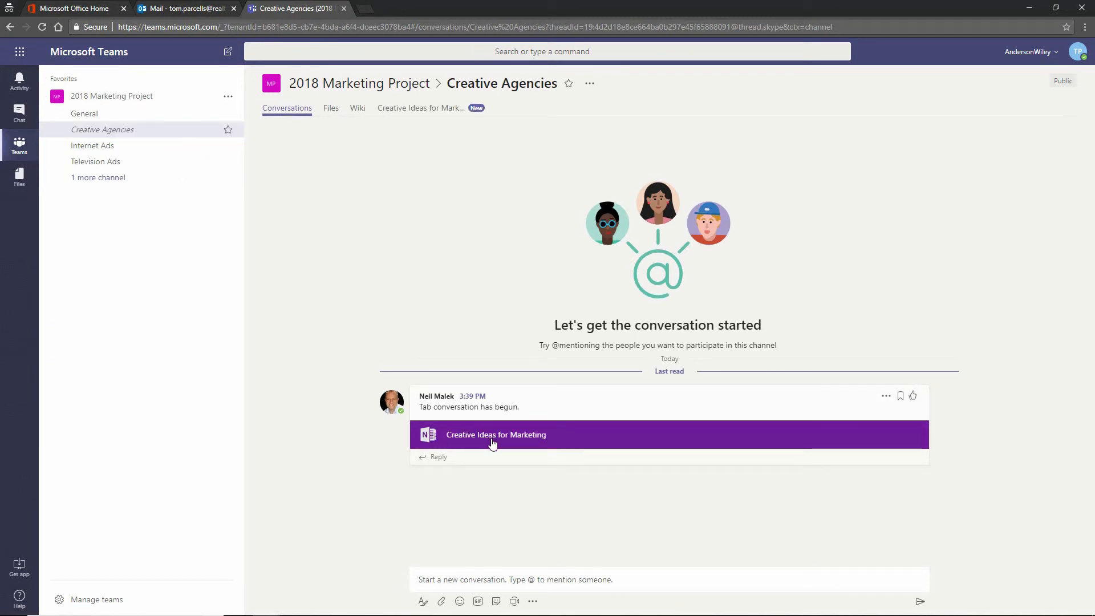
mouse_move(389, 120)
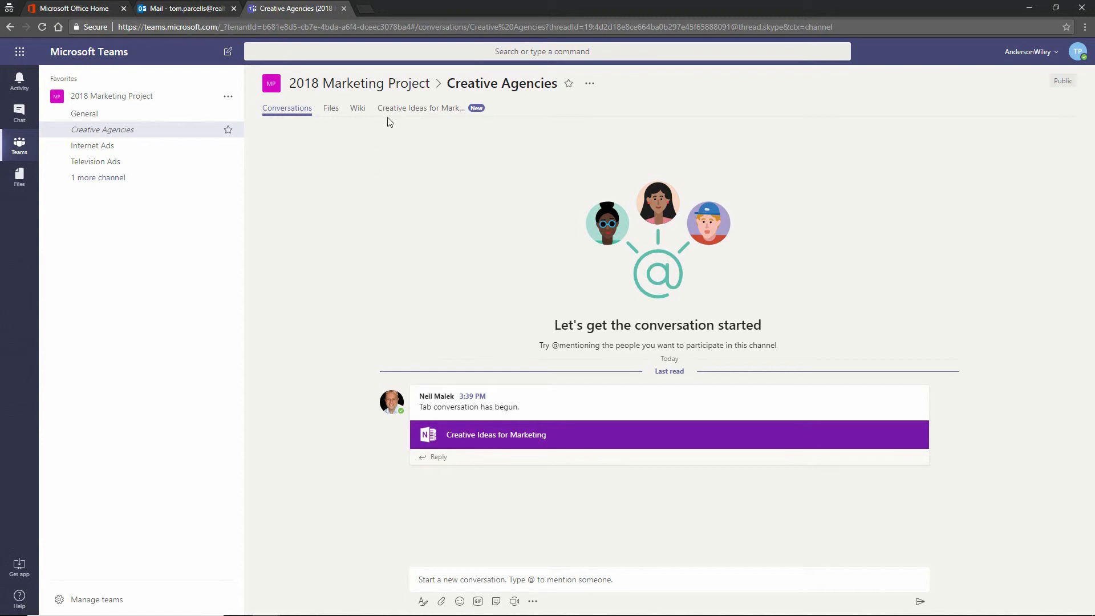
click(416, 108)
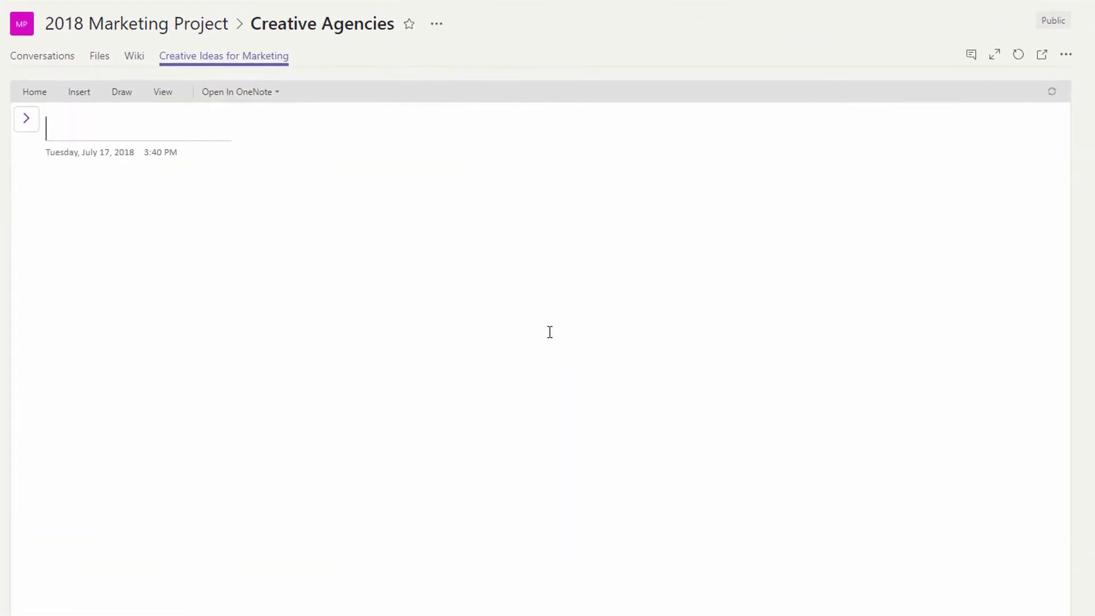
- Type 'First Idea on Video' into the notebook page's title line
click(26, 119)
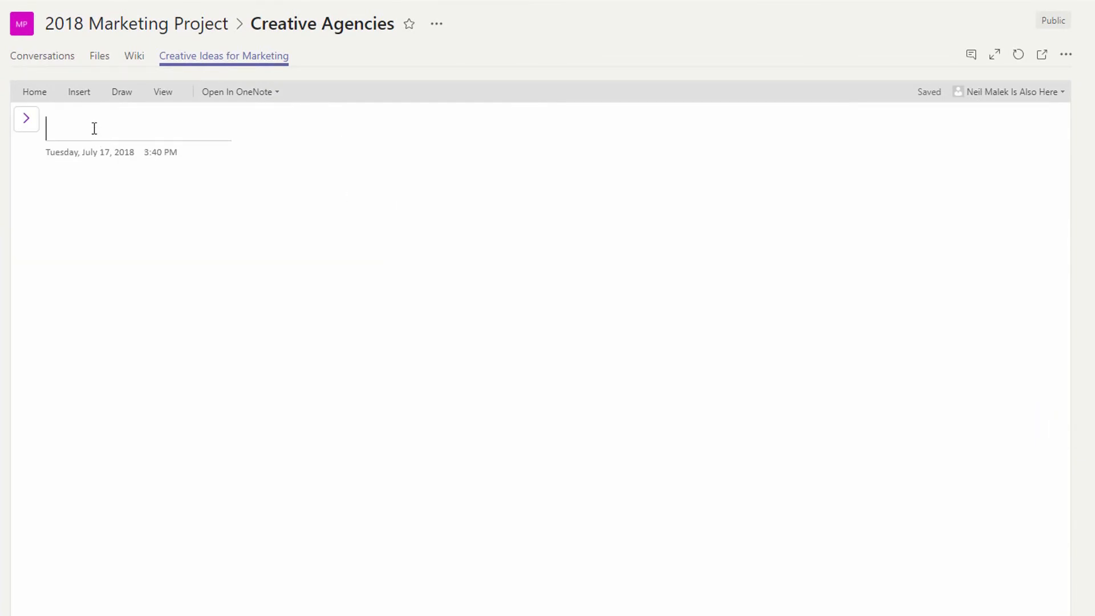
text(First)
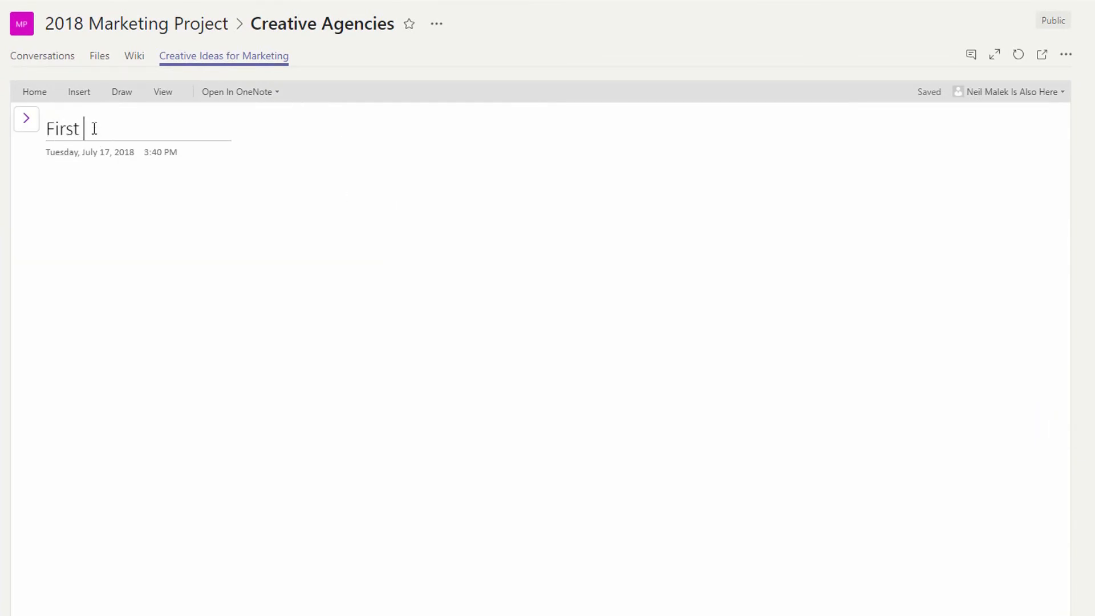
text(Idea on Video)
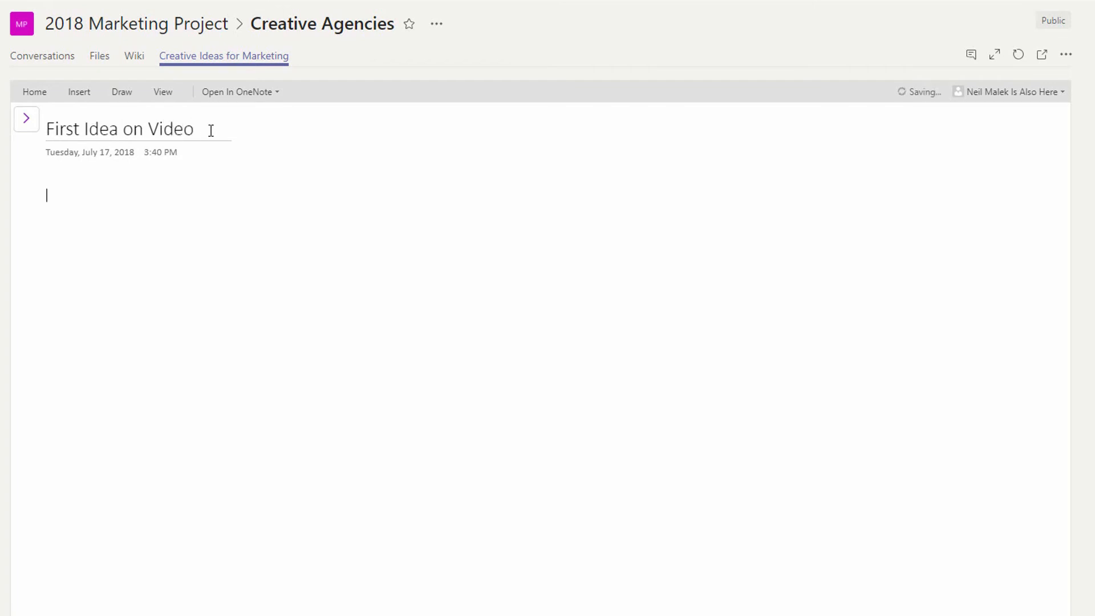
click(239, 92)
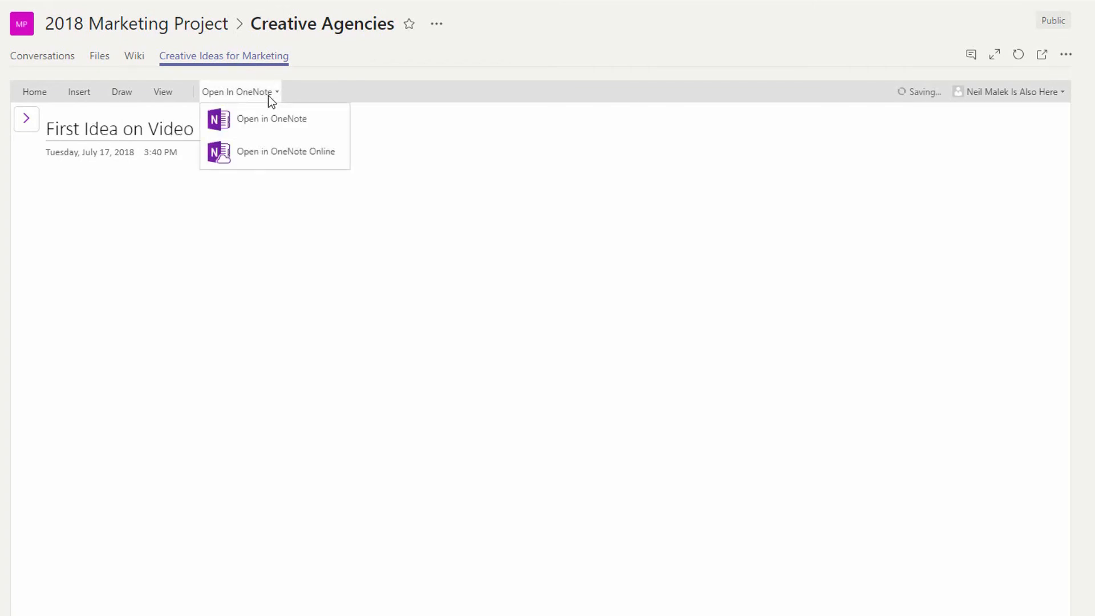
mouse_move(292, 126)
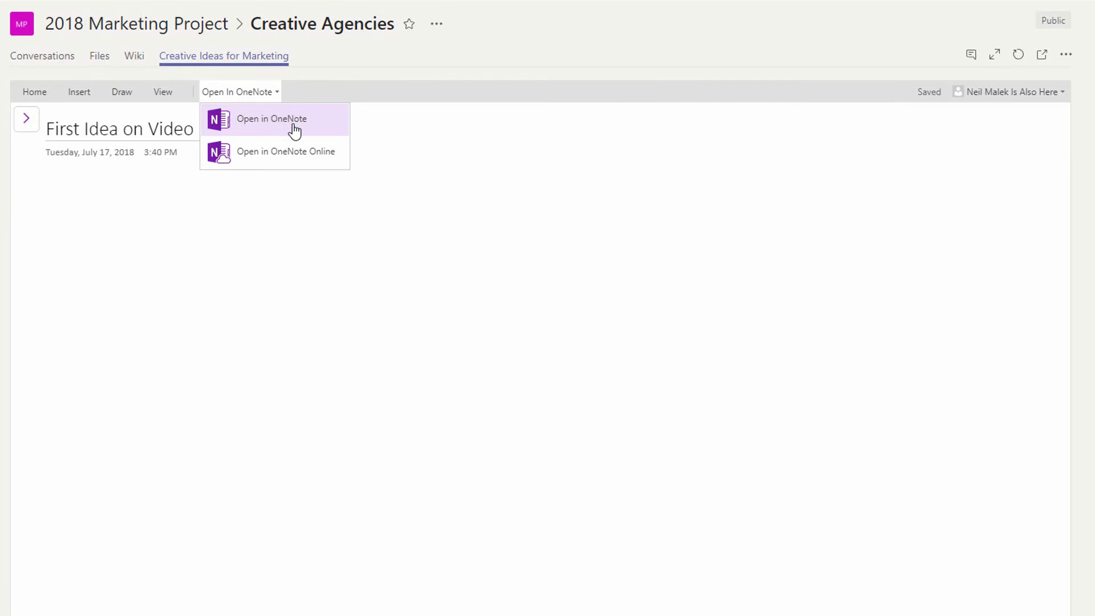
mouse_move(310, 137)
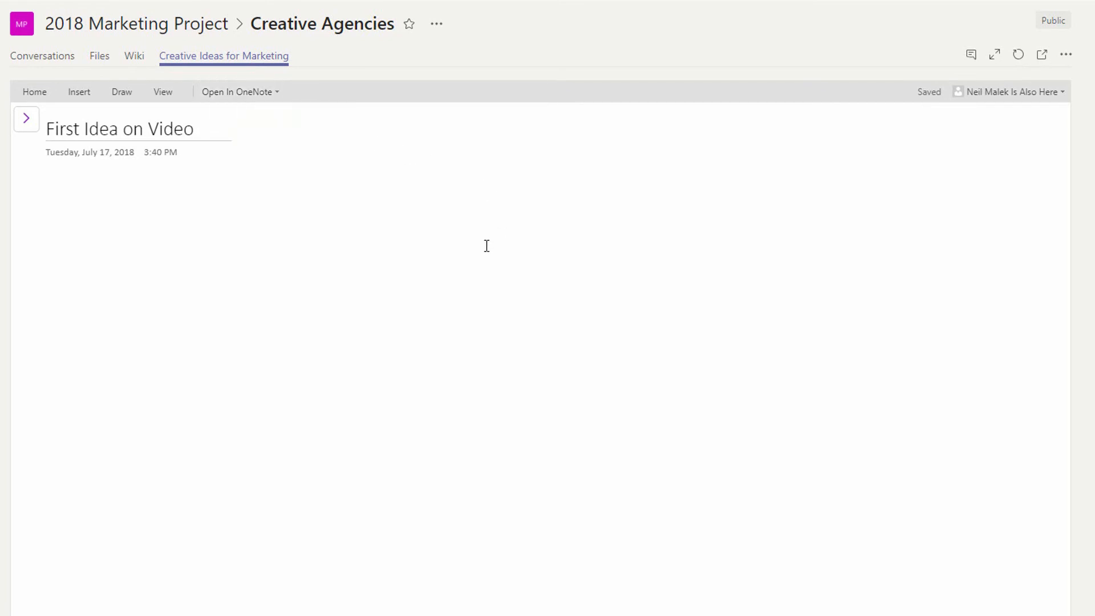
mouse_move(470, 246)
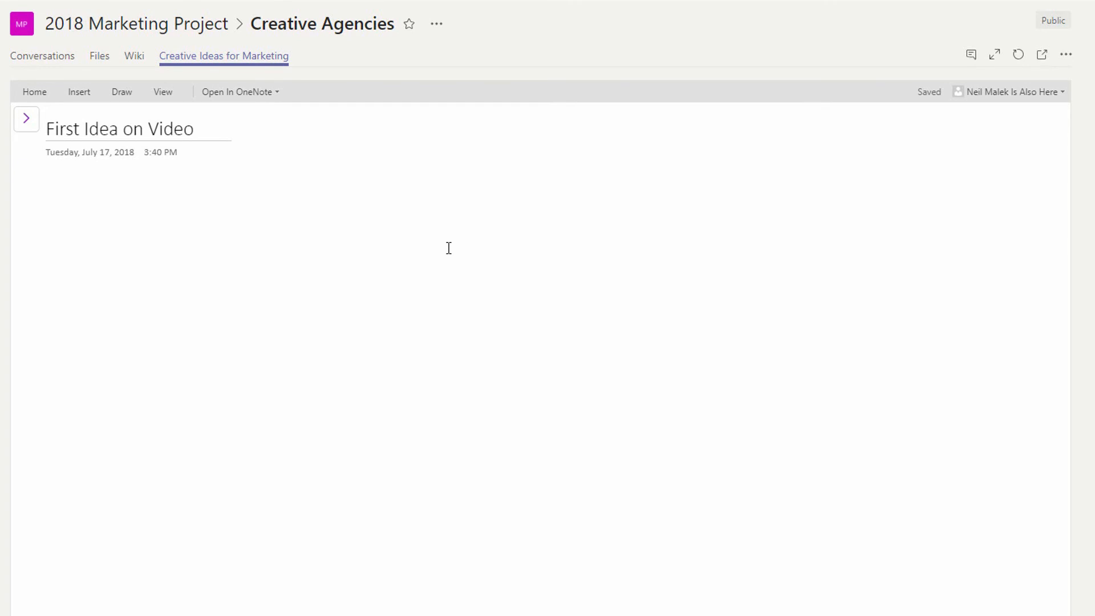
mouse_move(437, 246)
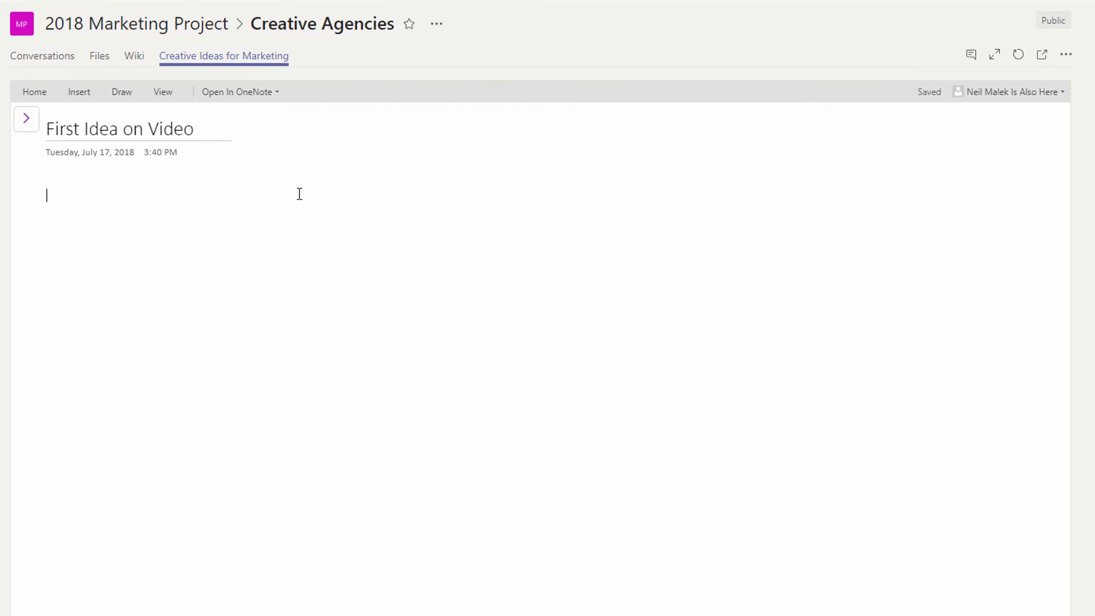
mouse_move(289, 198)
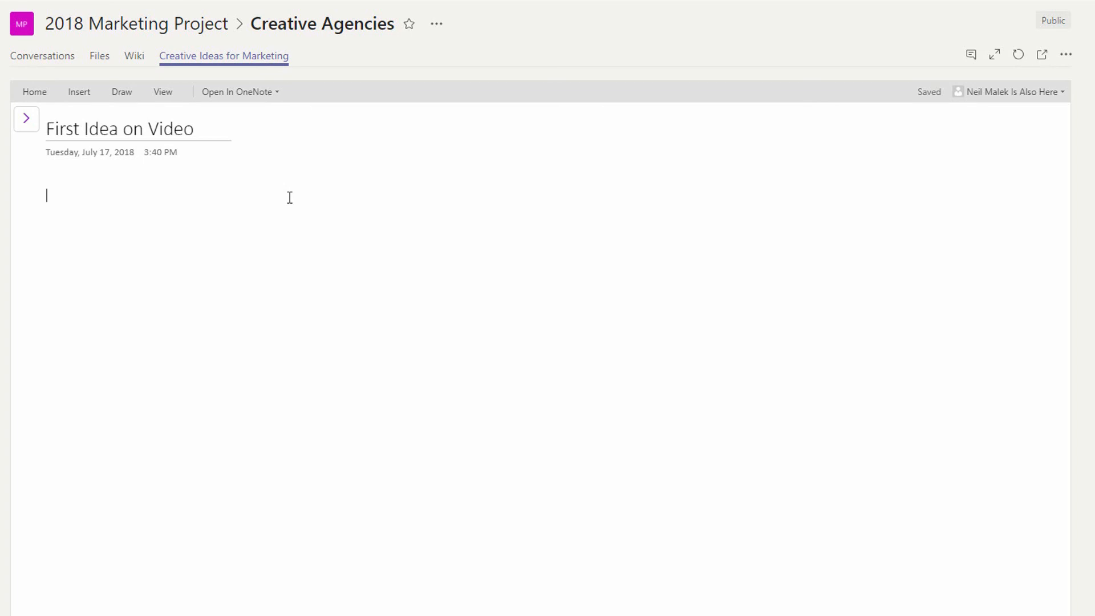